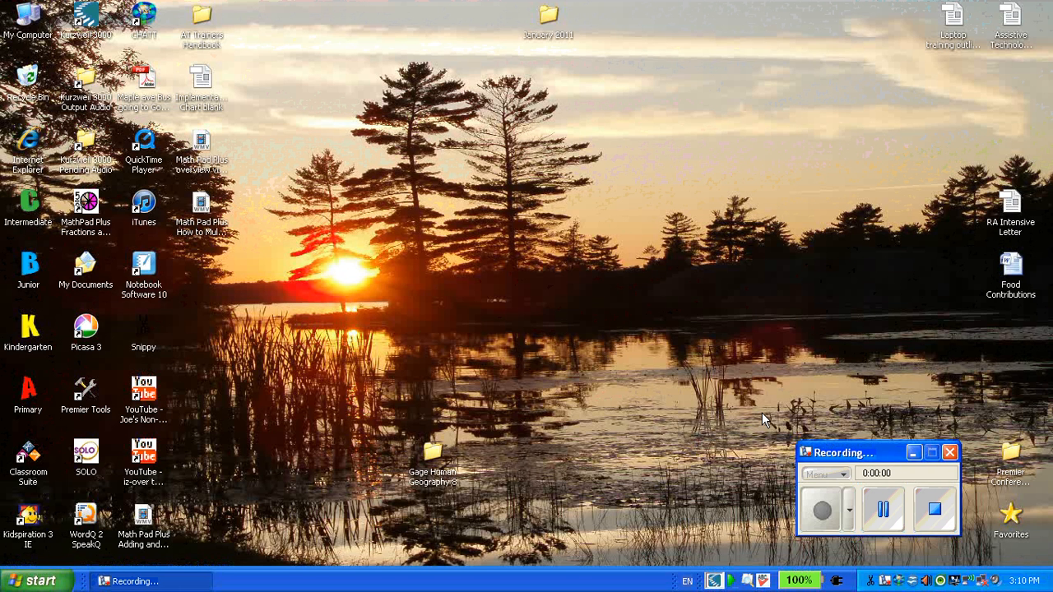
{"action": "mouse_move", "coordinate": [97, 214]}
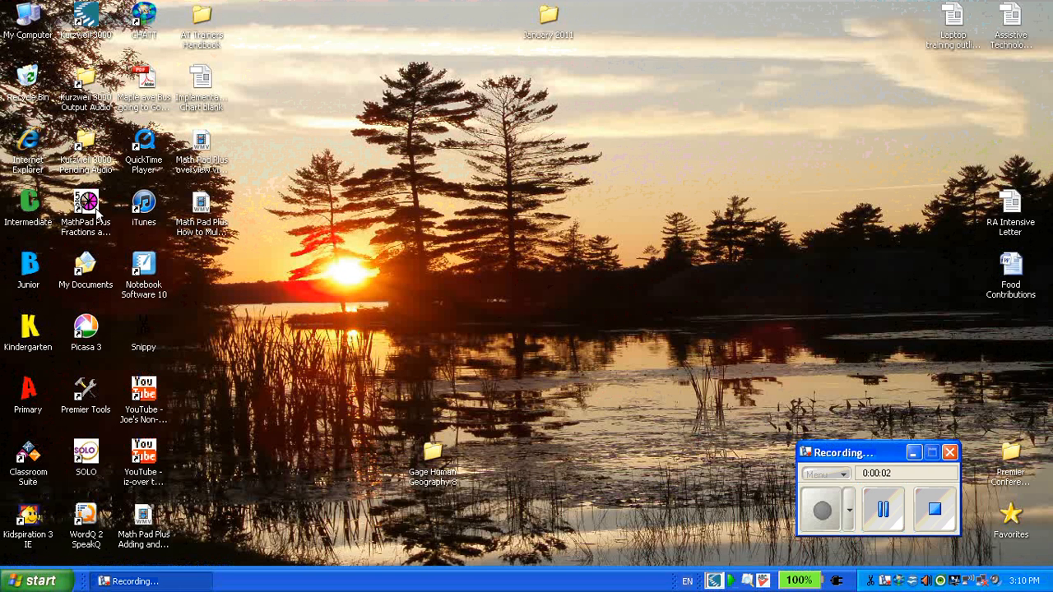
Launch MathPad Plus Fractions from the desktop shortcut so its splash screen loads
{"action": "left_click", "coordinate": [85, 203]}
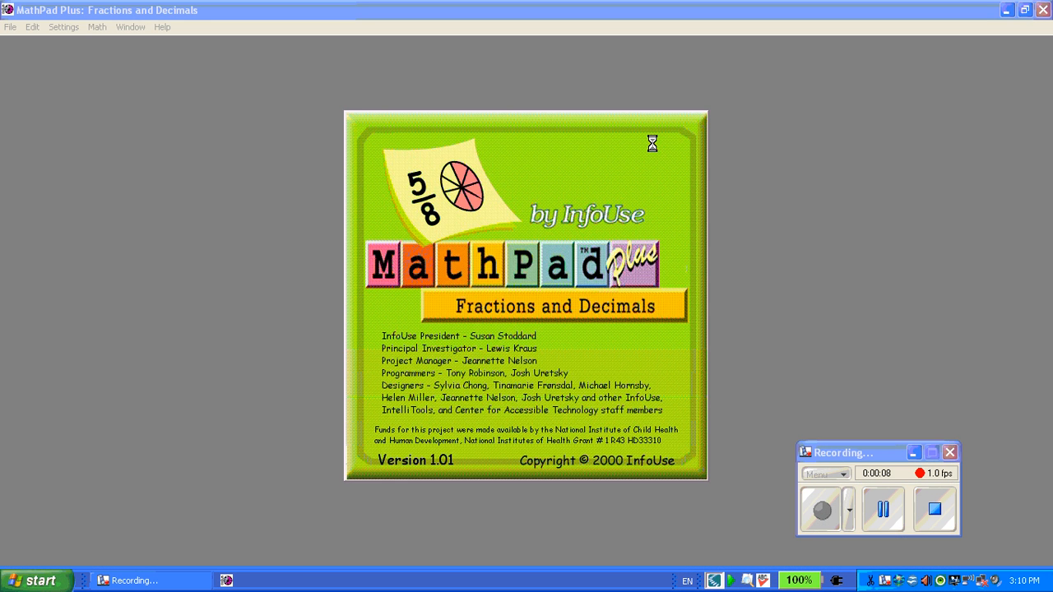
{"action": "mouse_move", "coordinate": [738, 199]}
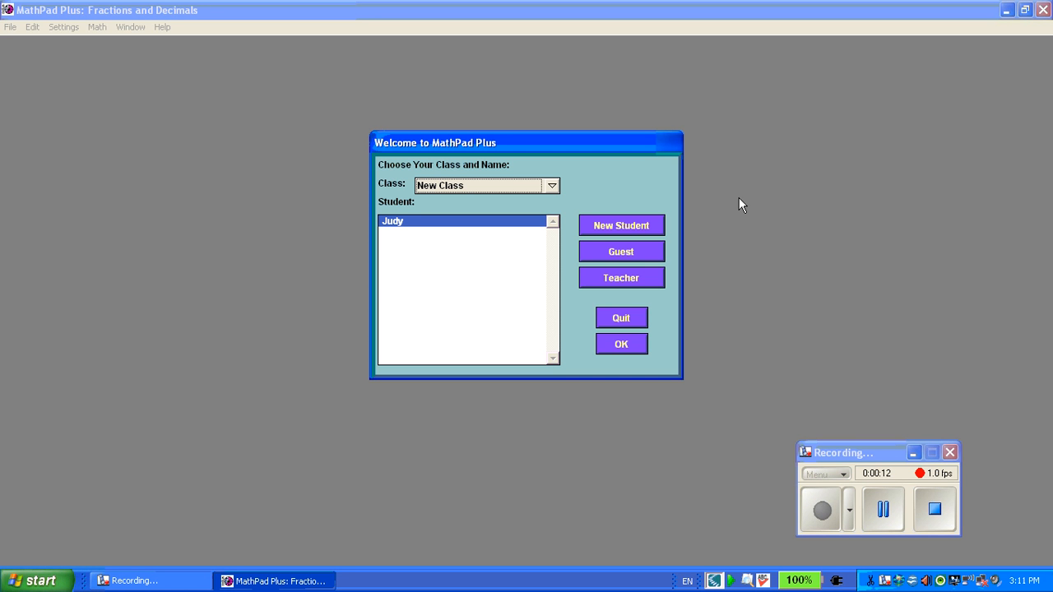
{"action": "left_click", "coordinate": [403, 221]}
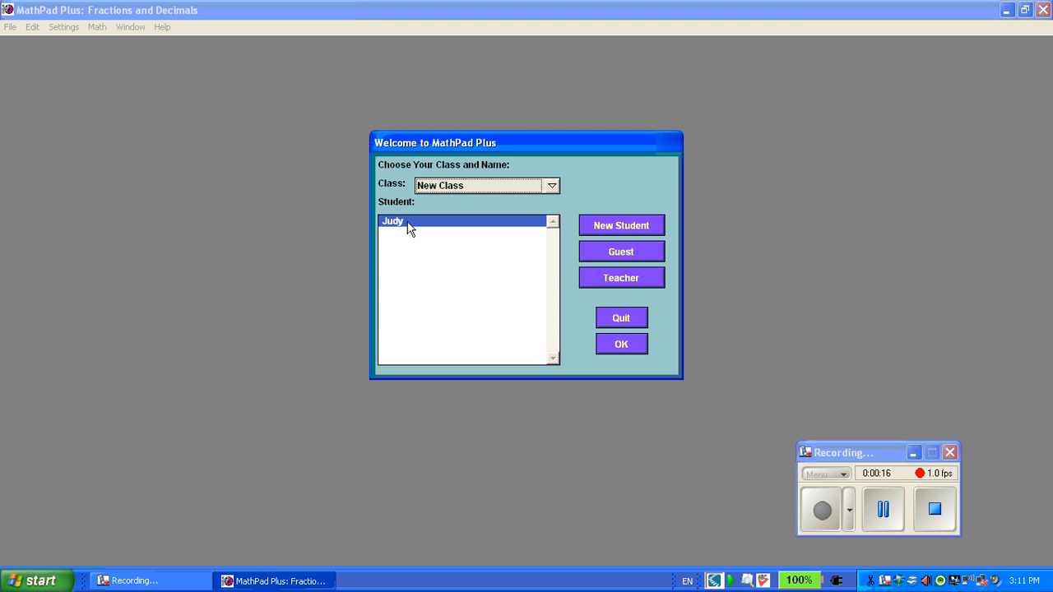
{"action": "mouse_move", "coordinate": [415, 223]}
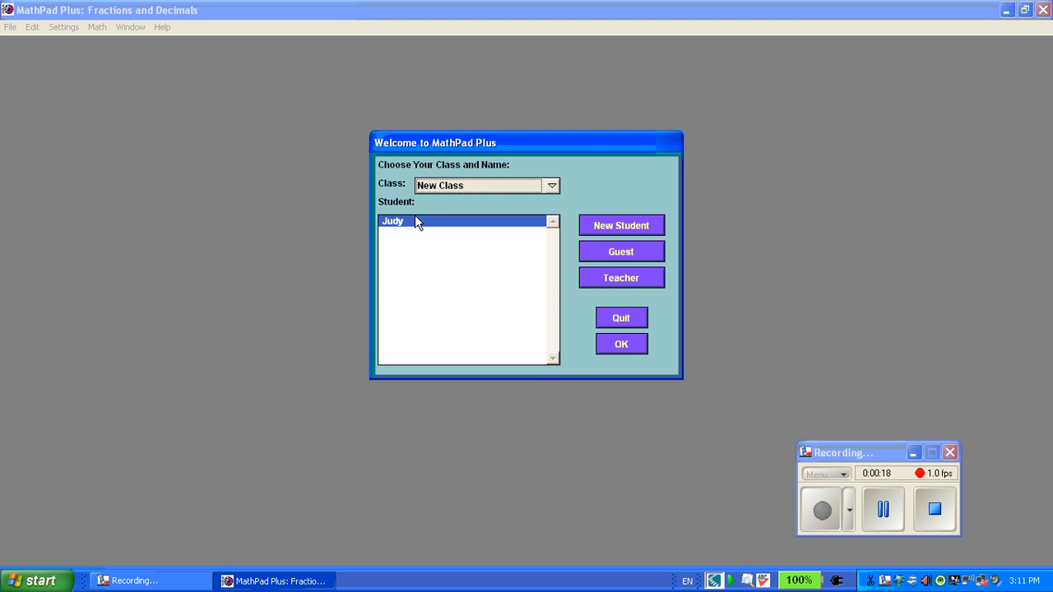
{"action": "mouse_move", "coordinate": [426, 225]}
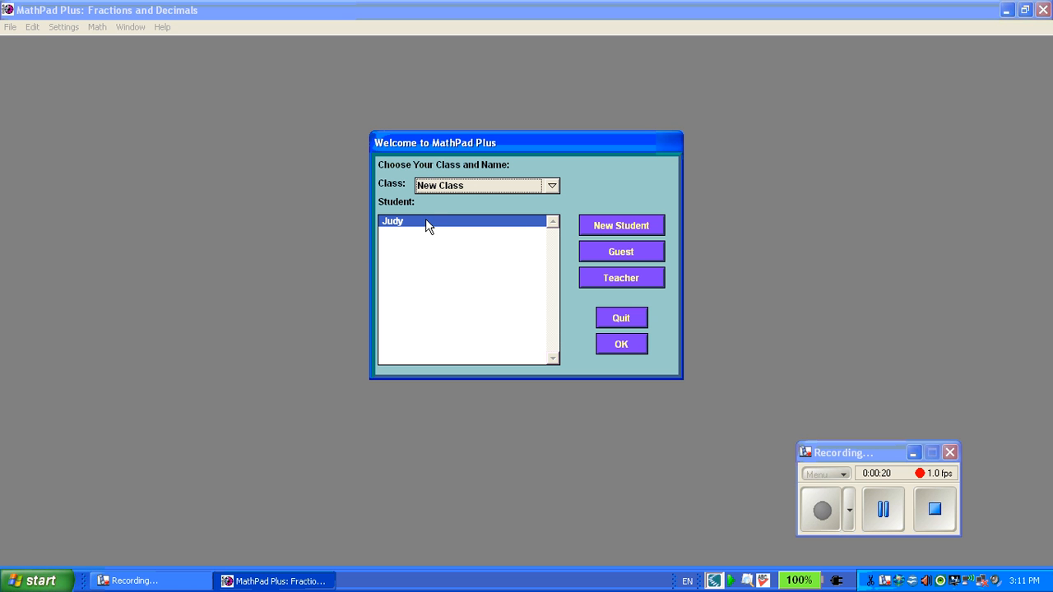
{"action": "mouse_move", "coordinate": [591, 229]}
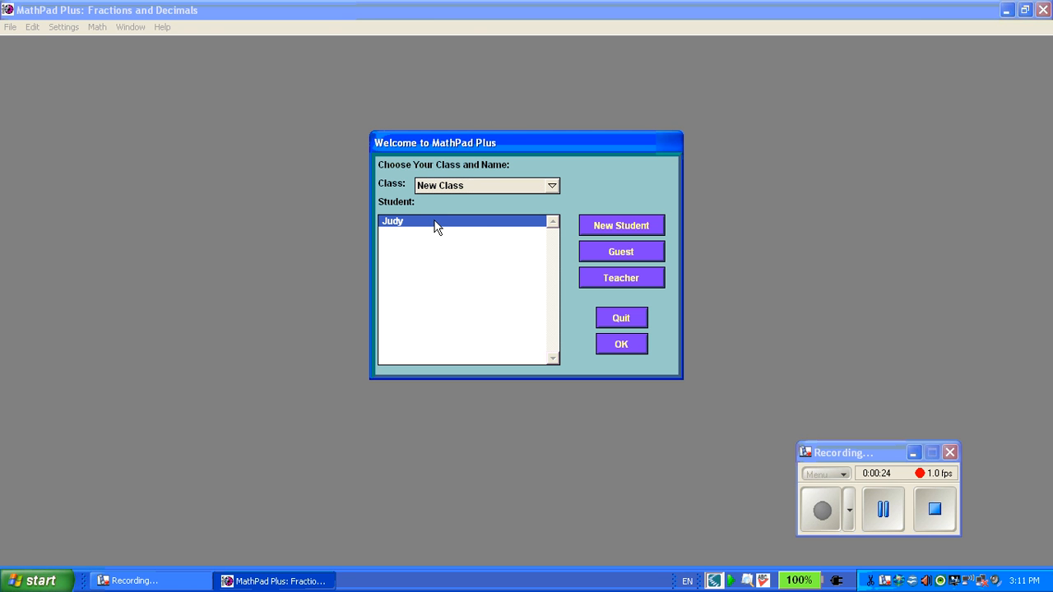
Log in to a blank problem page and enter problem 1 as 357 ÷ 2 = with the keypad
{"action": "left_click", "coordinate": [620, 344]}
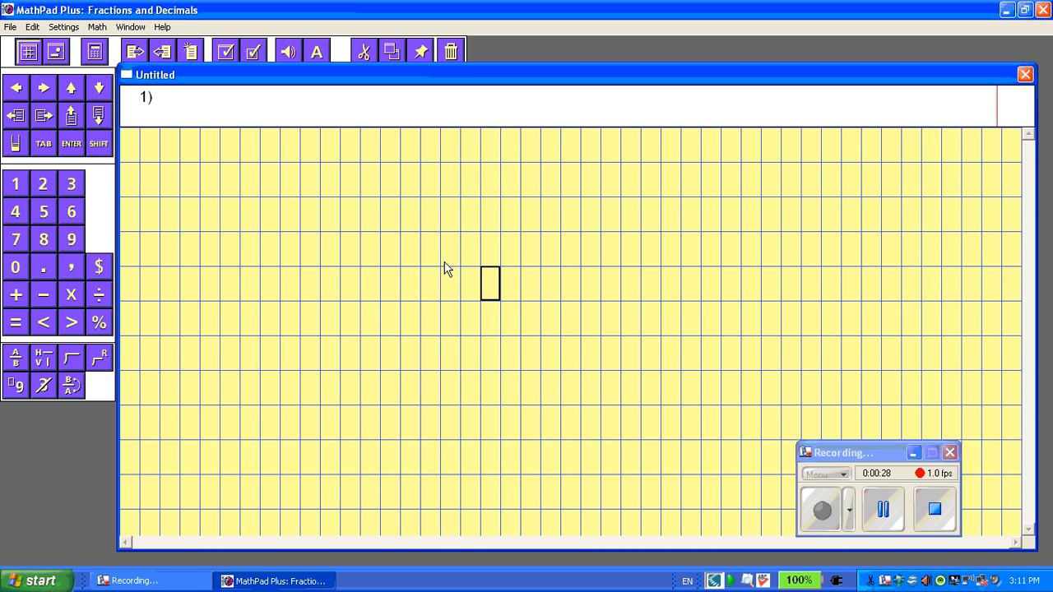
{"action": "mouse_move", "coordinate": [494, 295]}
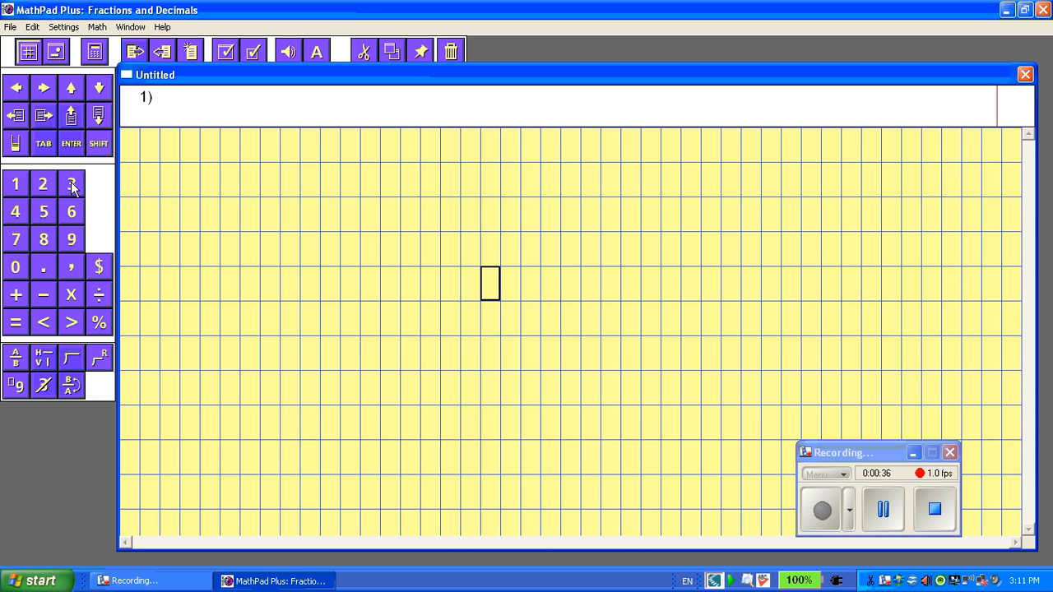
{"action": "left_click", "coordinate": [71, 184]}
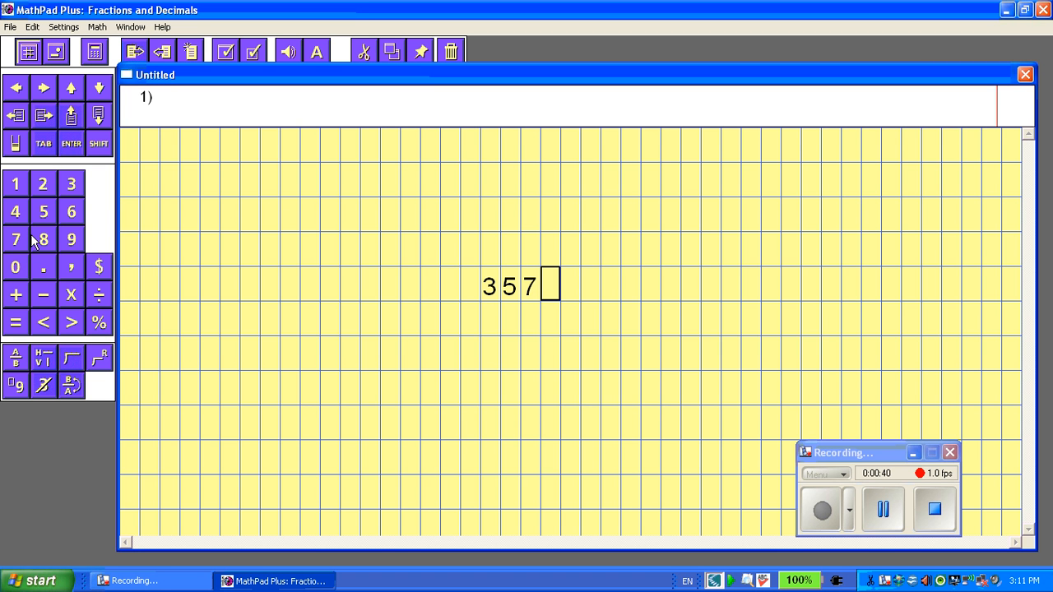
{"action": "left_click", "coordinate": [98, 294]}
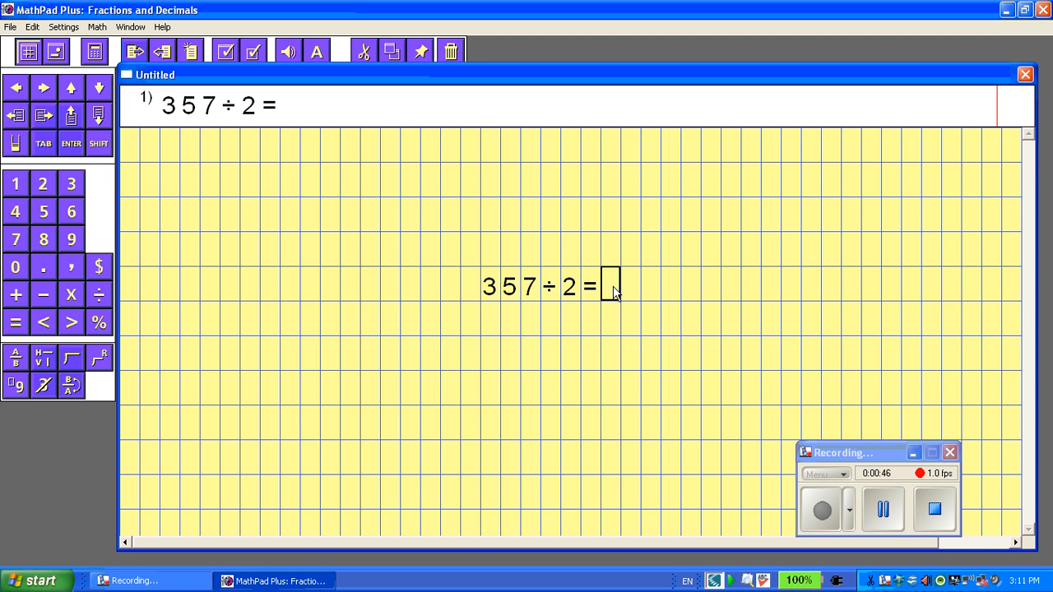
{"action": "mouse_move", "coordinate": [611, 271]}
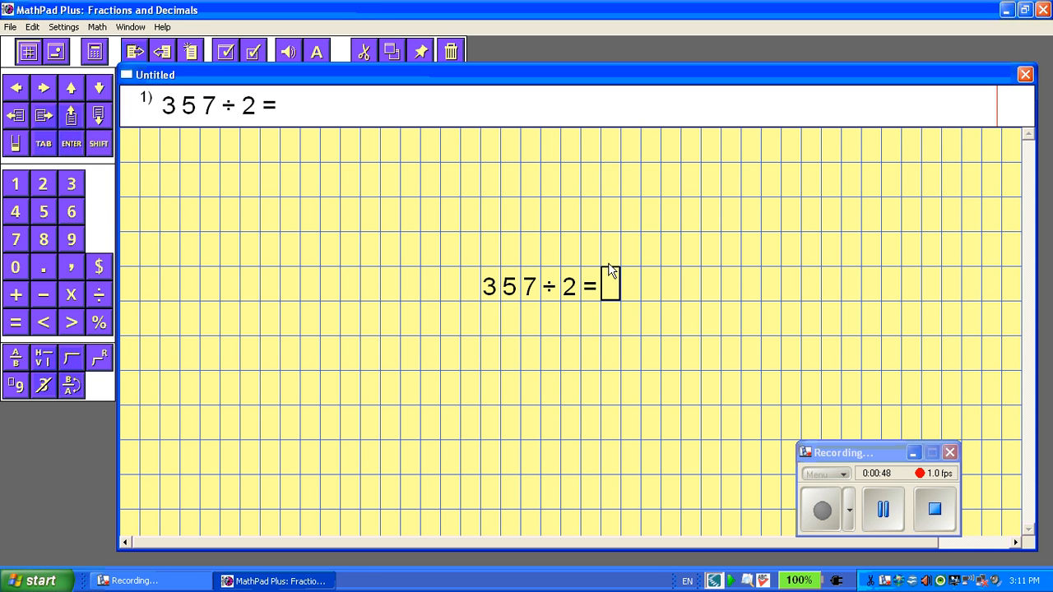
{"action": "mouse_move", "coordinate": [504, 309]}
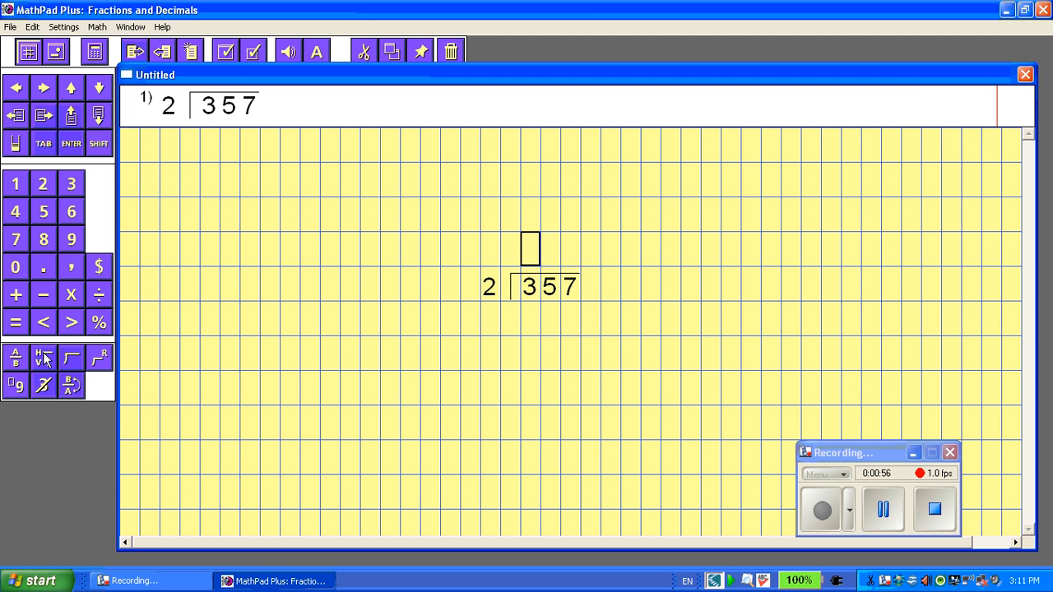
{"action": "mouse_move", "coordinate": [572, 315]}
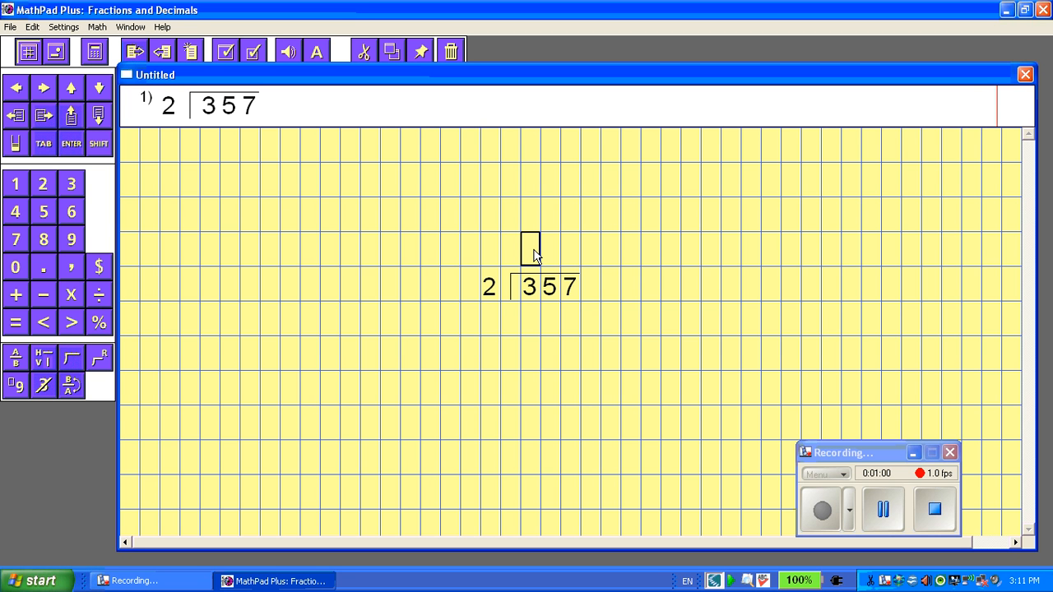
{"action": "mouse_move", "coordinate": [526, 287]}
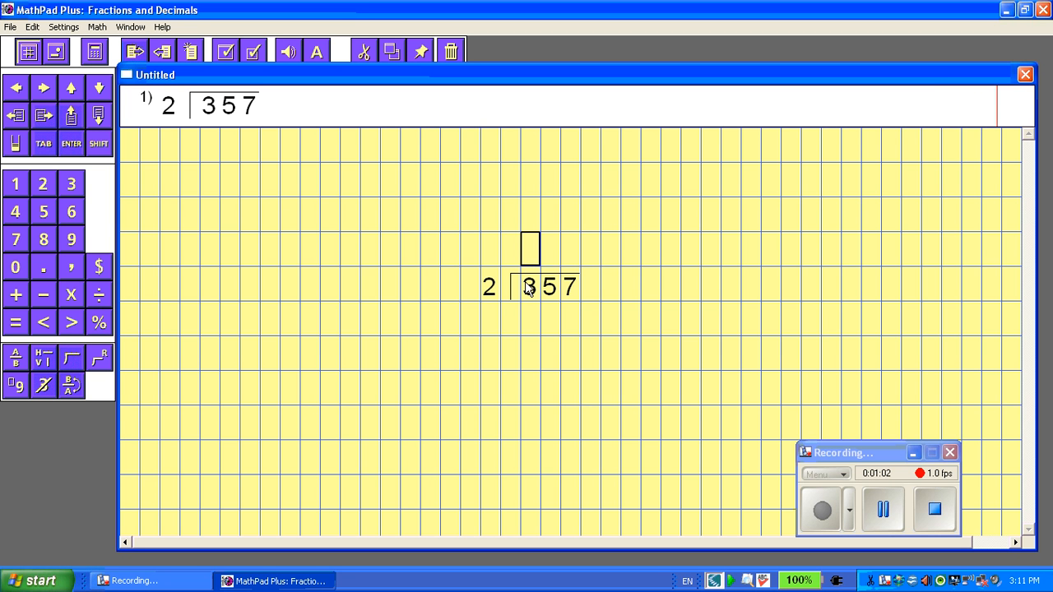
{"action": "mouse_move", "coordinate": [528, 297]}
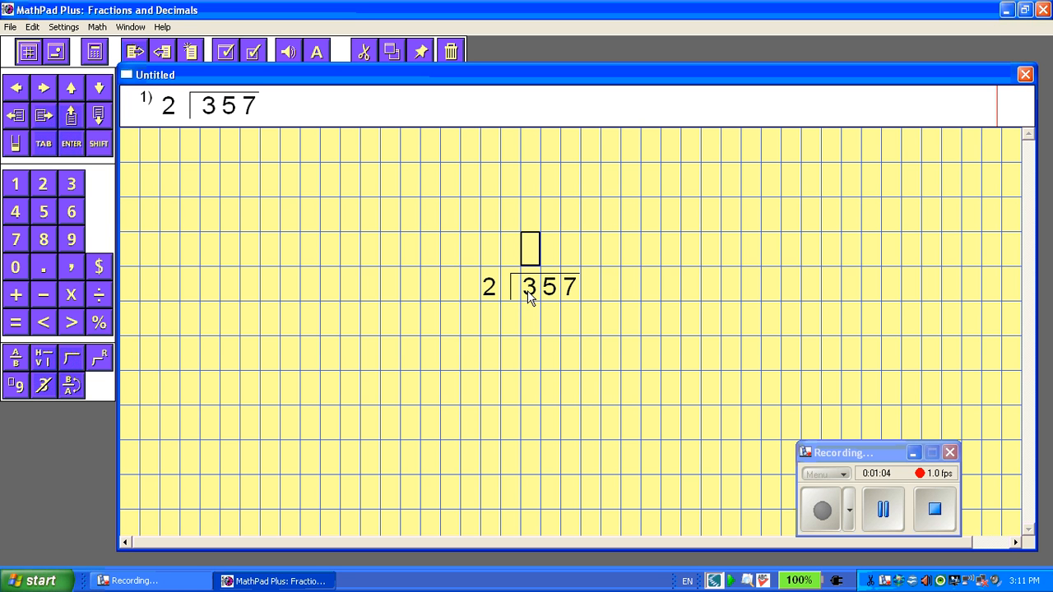
{"action": "mouse_move", "coordinate": [489, 292]}
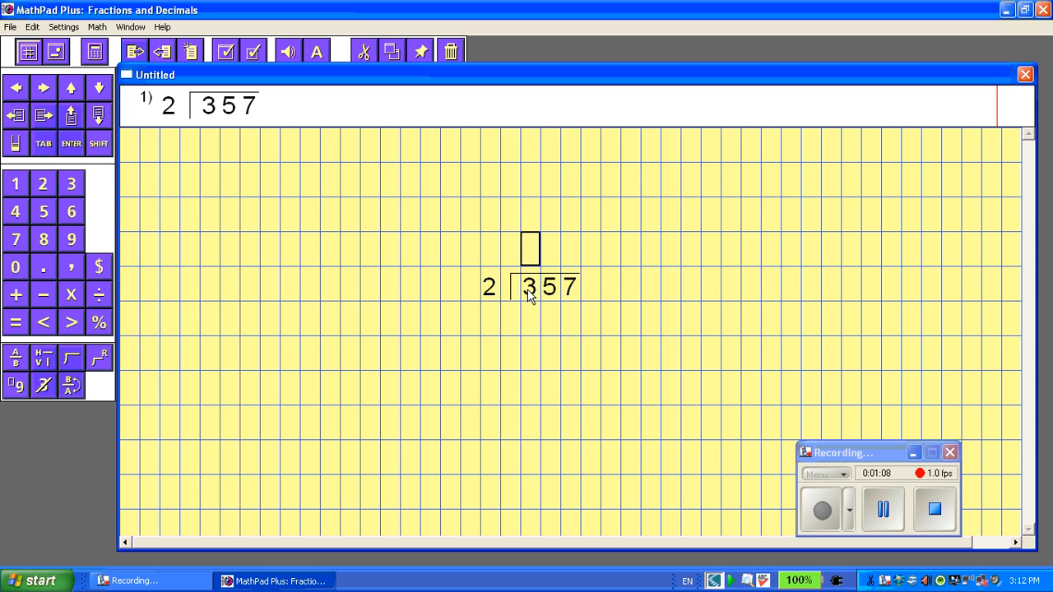
{"action": "mouse_move", "coordinate": [4, 185]}
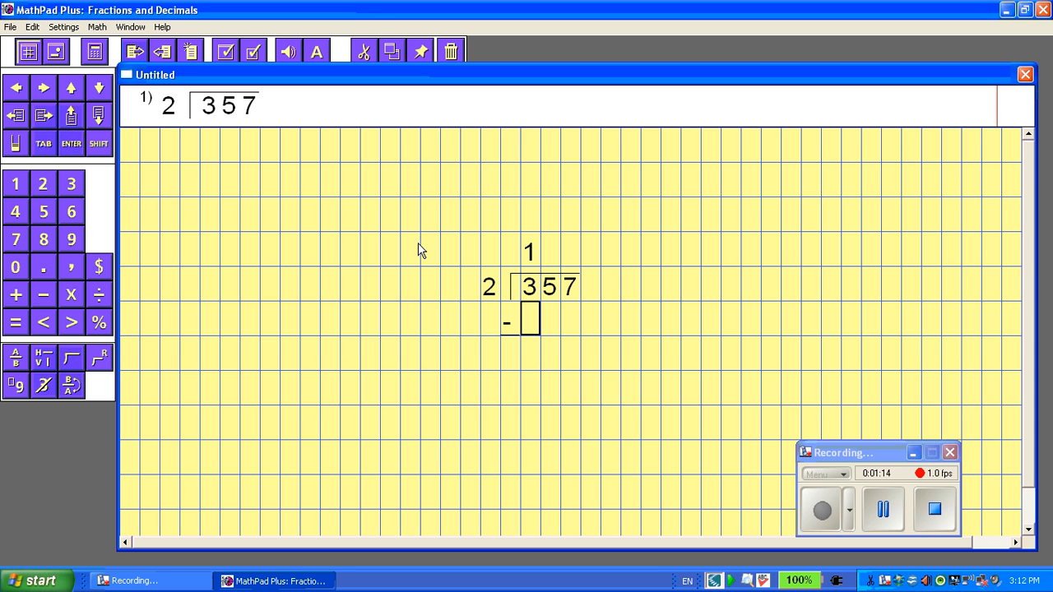
{"action": "mouse_move", "coordinate": [530, 267]}
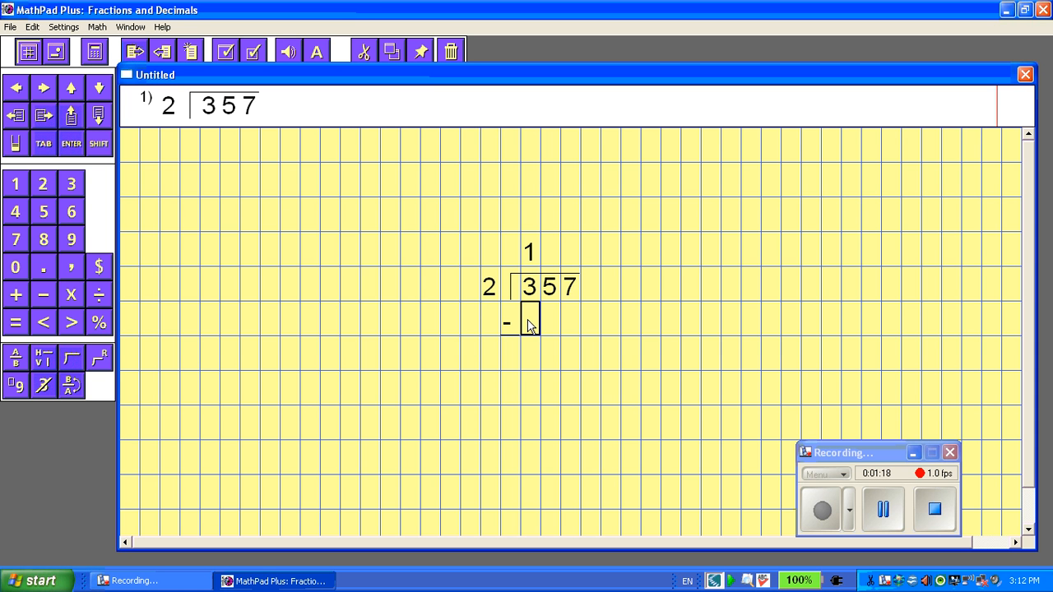
{"action": "mouse_move", "coordinate": [531, 267]}
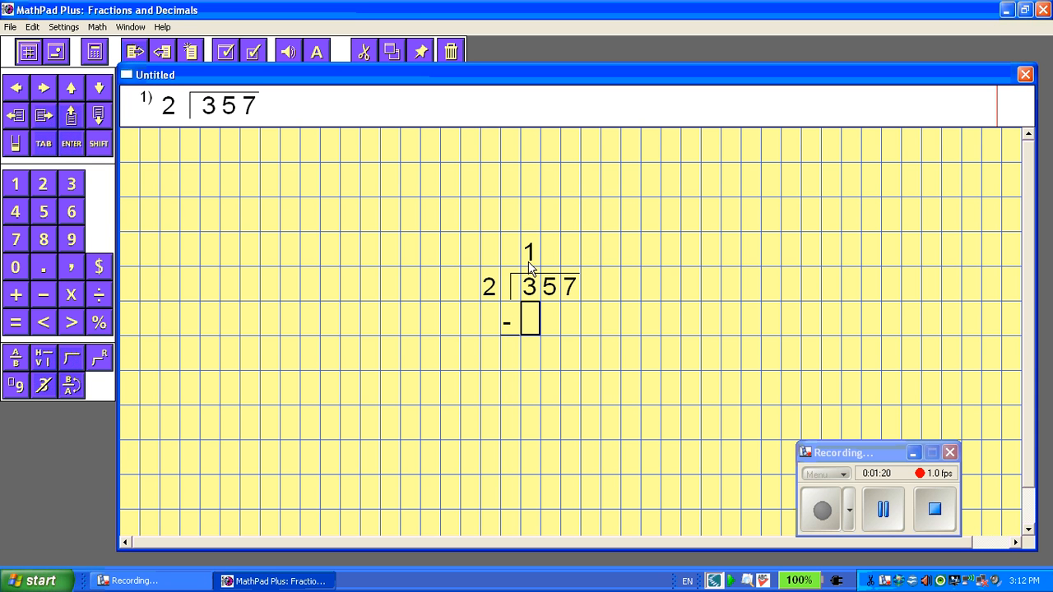
{"action": "mouse_move", "coordinate": [218, 250]}
{"action": "type", "text": "2"}
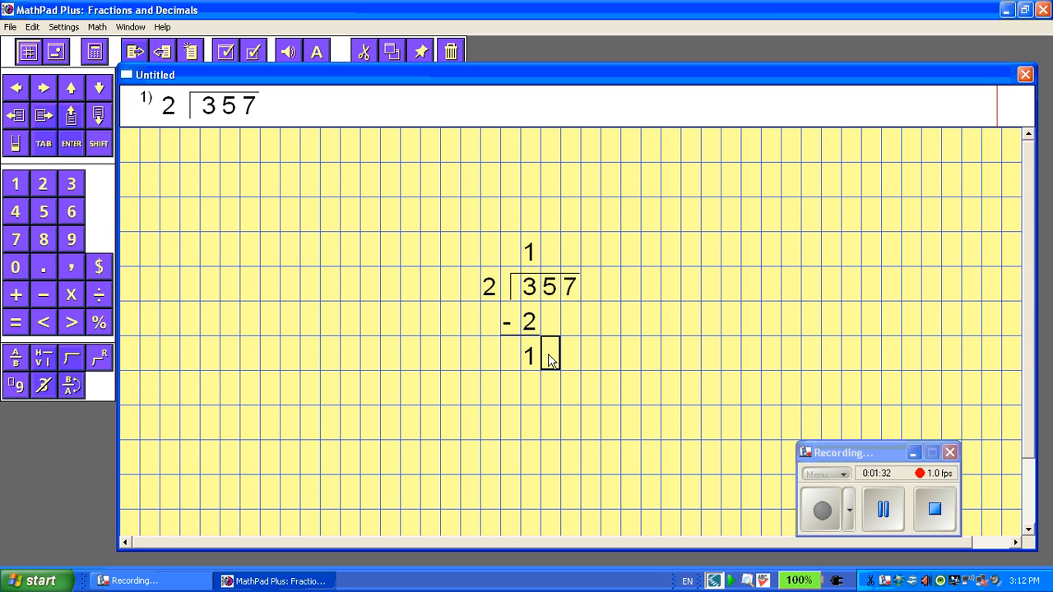
{"action": "mouse_move", "coordinate": [45, 226]}
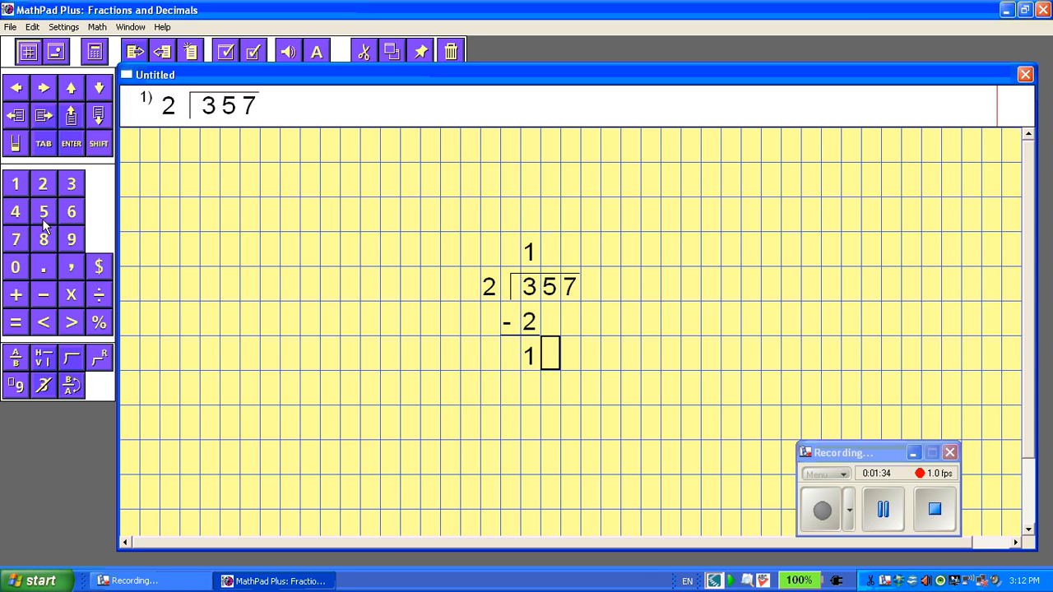
Bring down the 5 beside the difference 1 to make 15
{"action": "type", "text": "5"}
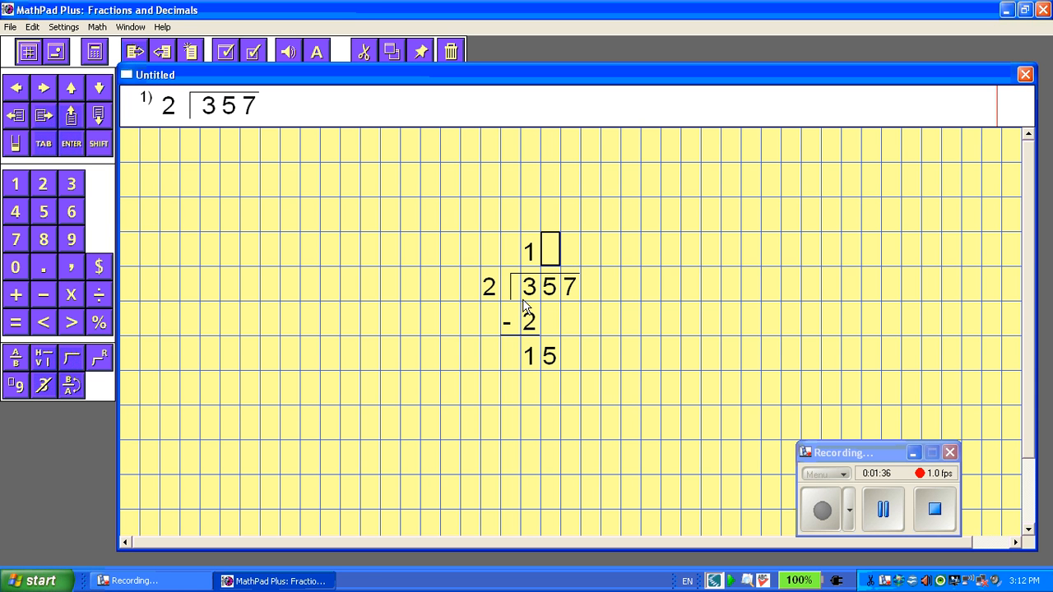
{"action": "mouse_move", "coordinate": [555, 247]}
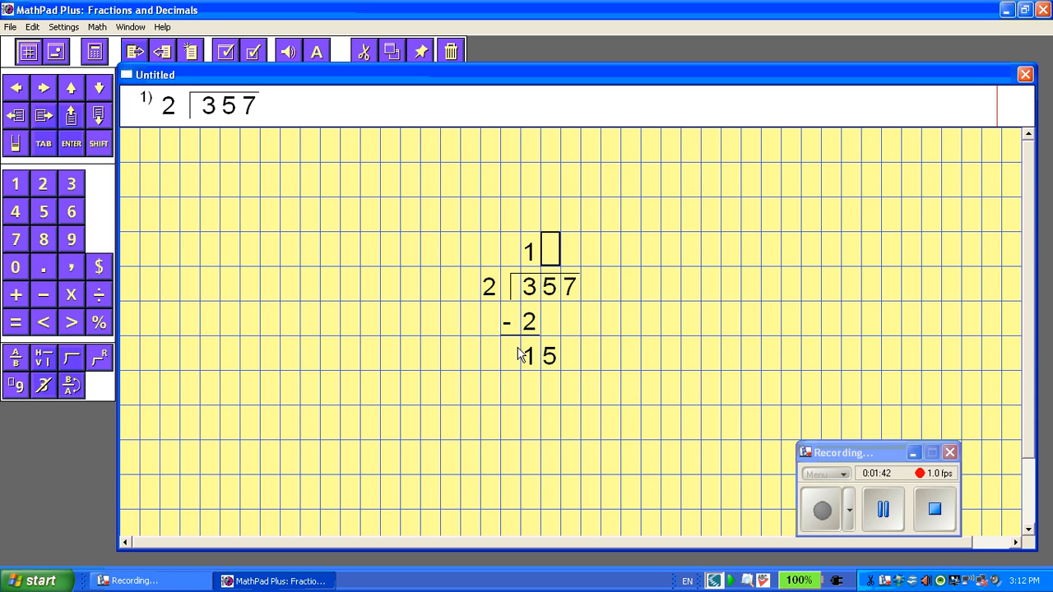
{"action": "mouse_move", "coordinate": [516, 294]}
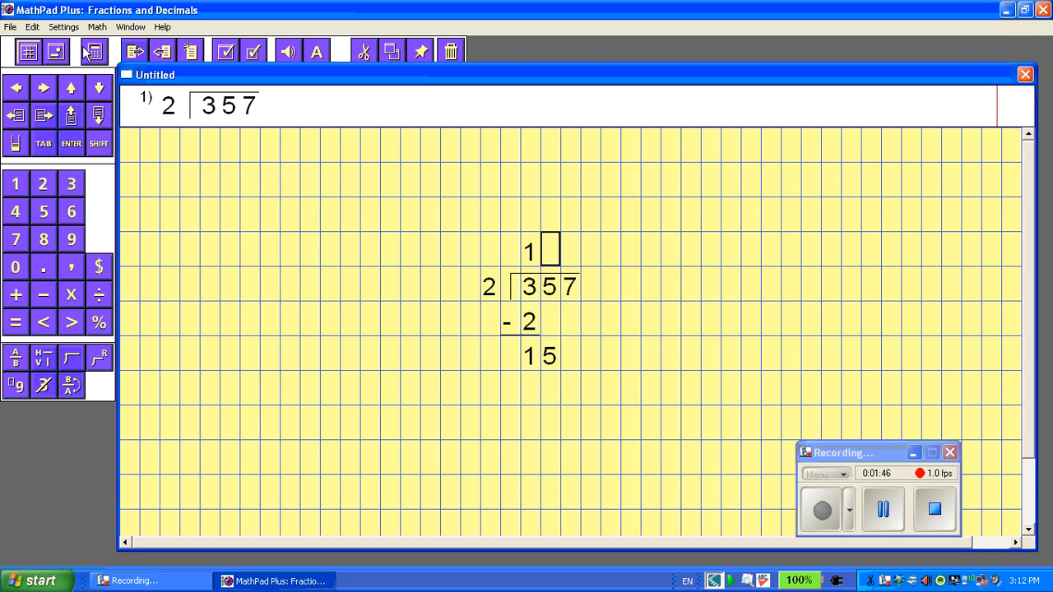
Bring up the calculator and work out the trial product 2 × 6
{"action": "left_click", "coordinate": [93, 51]}
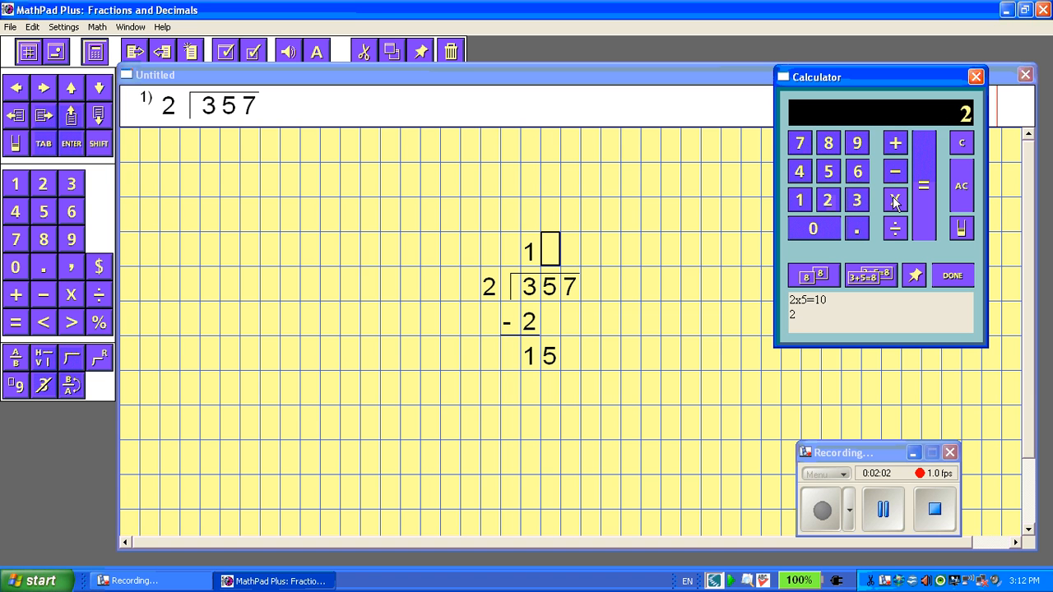
{"action": "left_click", "coordinate": [893, 199]}
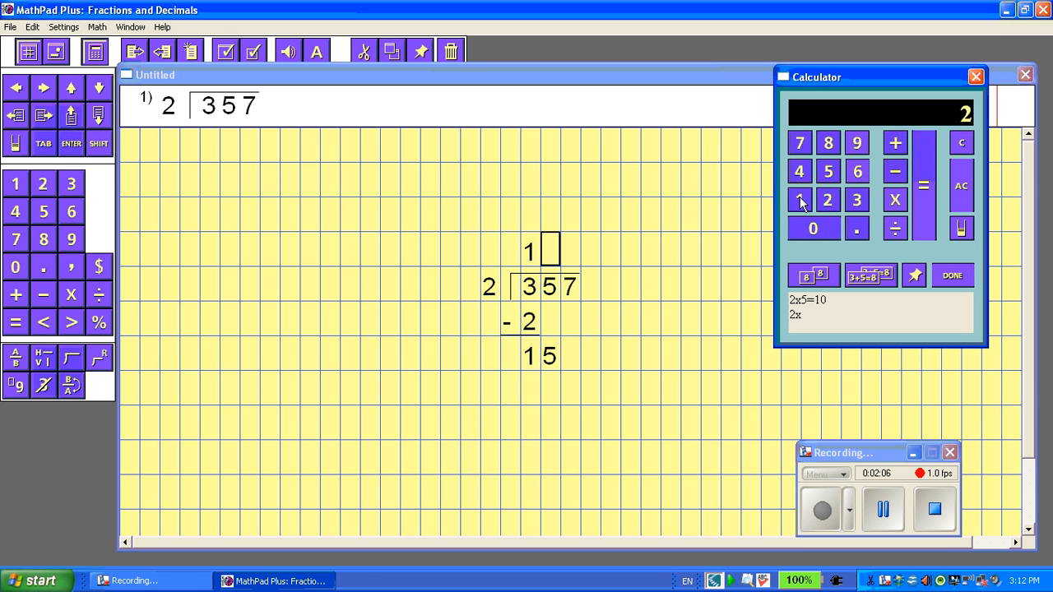
{"action": "left_click", "coordinate": [798, 200]}
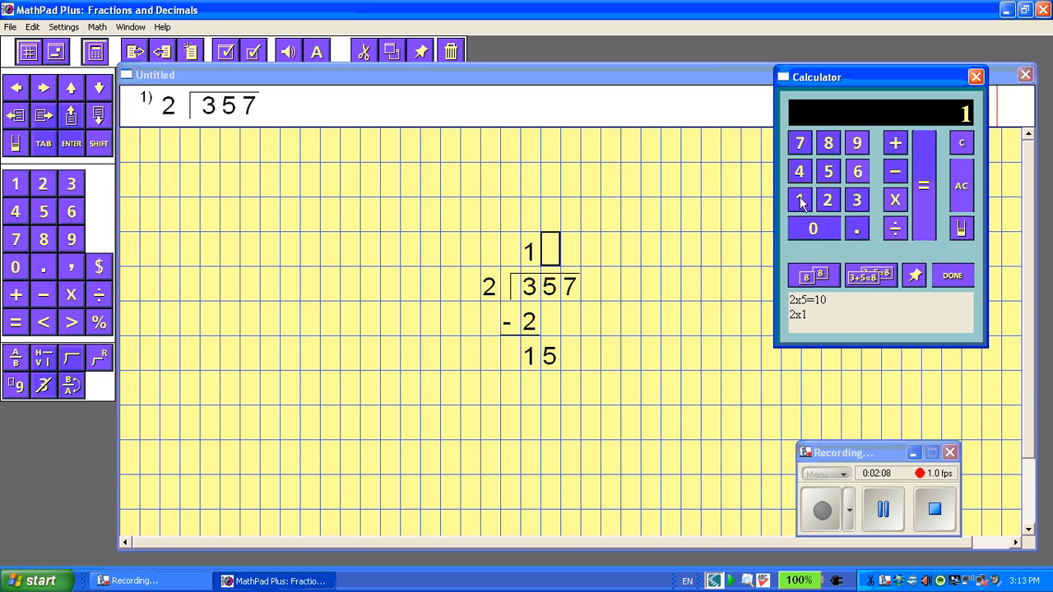
{"action": "left_click", "coordinate": [813, 228]}
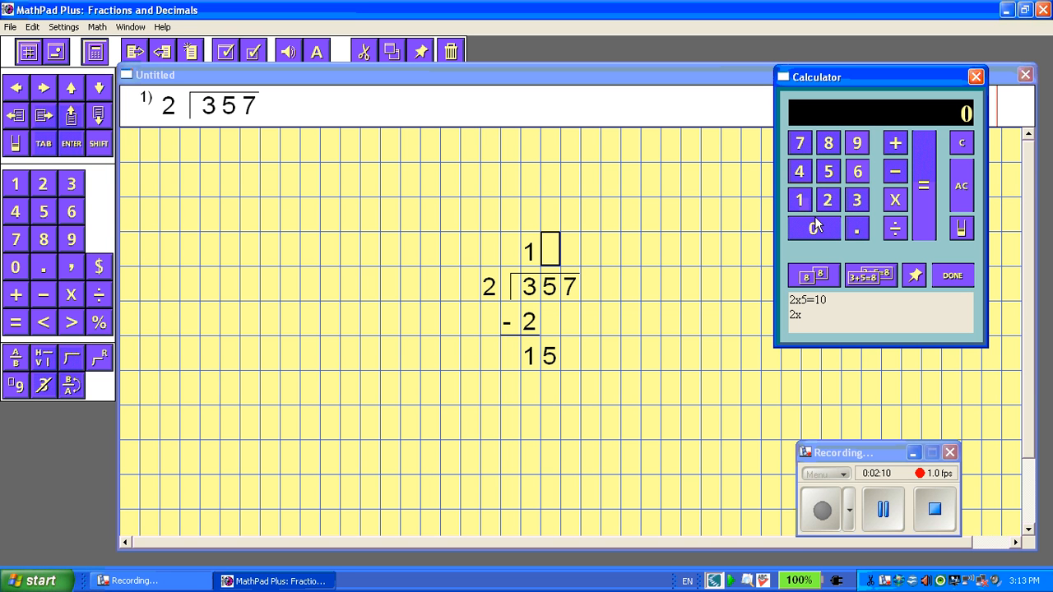
{"action": "left_click", "coordinate": [856, 171]}
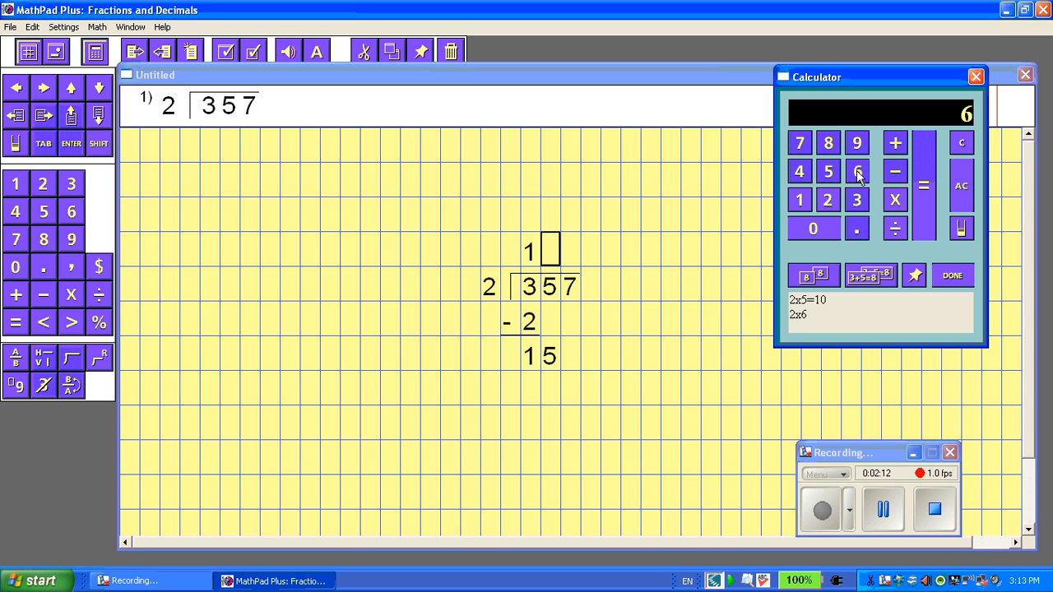
{"action": "left_click", "coordinate": [923, 184]}
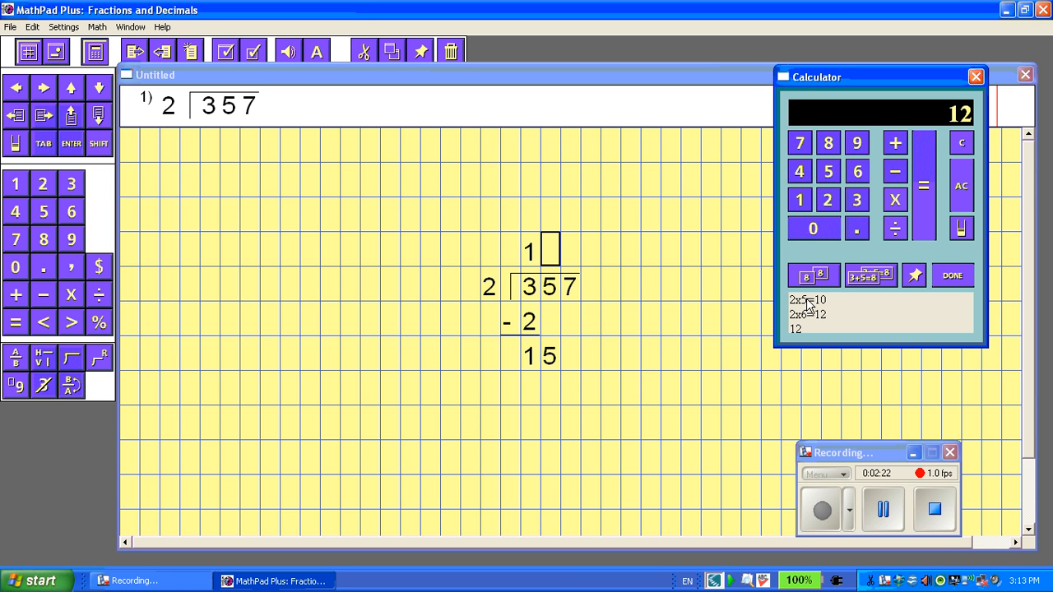
{"action": "mouse_move", "coordinate": [829, 231]}
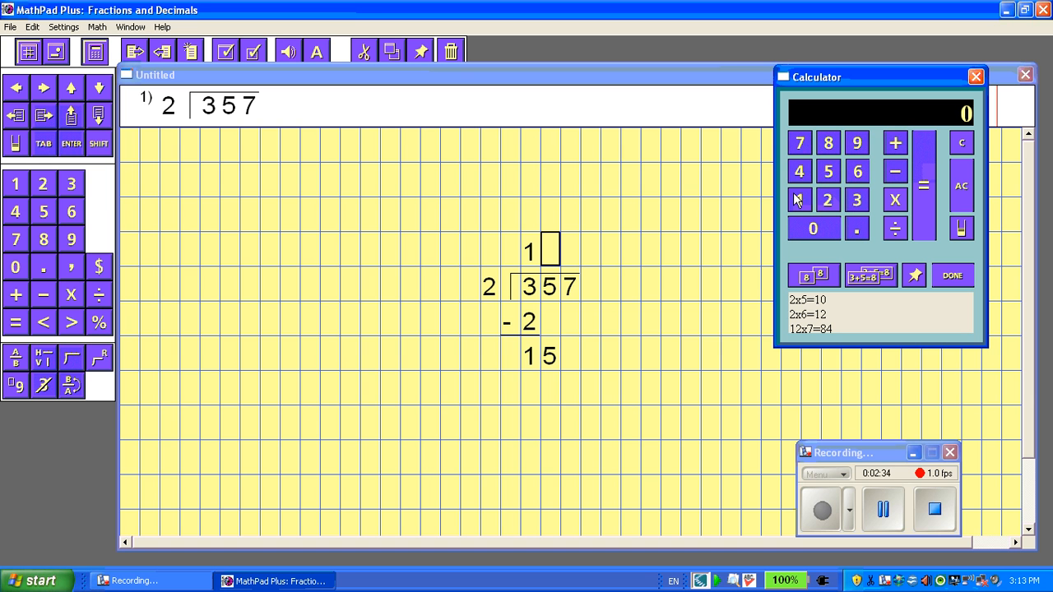
Work out 2 × 7 = 14 on the calculator
{"action": "left_click", "coordinate": [827, 199]}
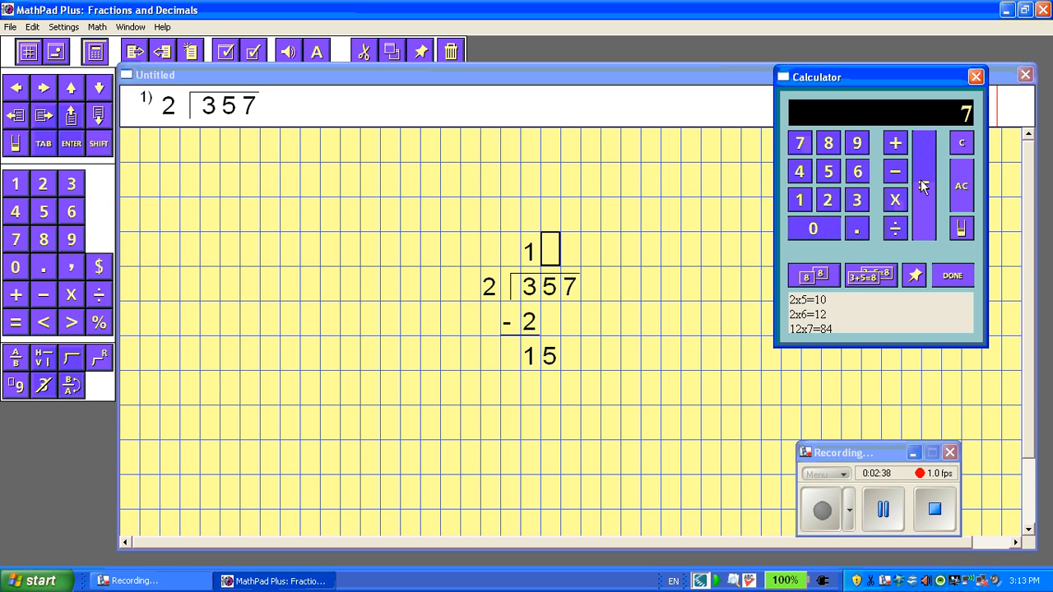
{"action": "left_click", "coordinate": [923, 185]}
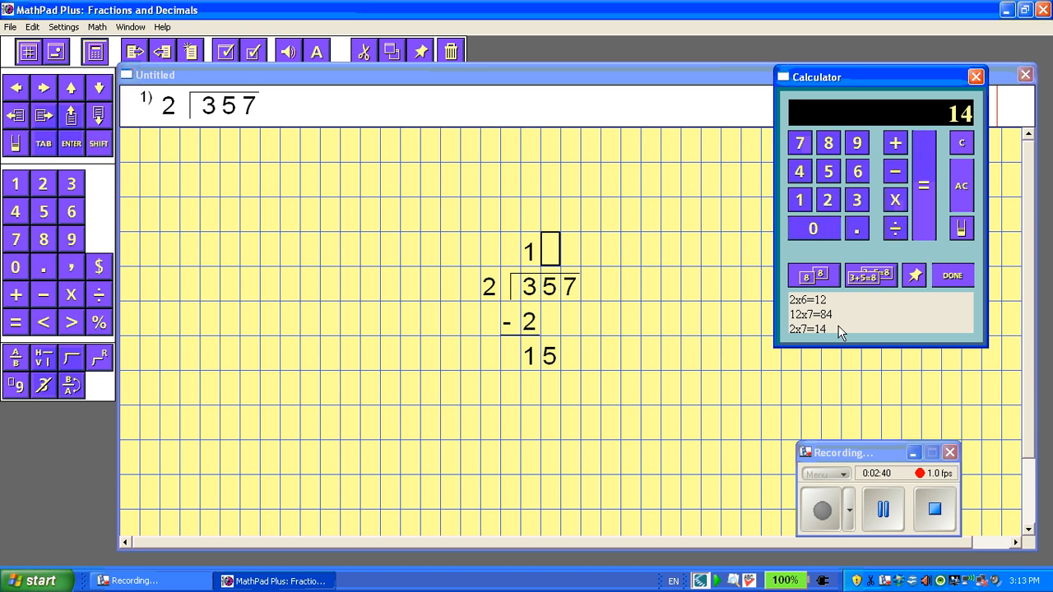
{"action": "mouse_move", "coordinate": [804, 338]}
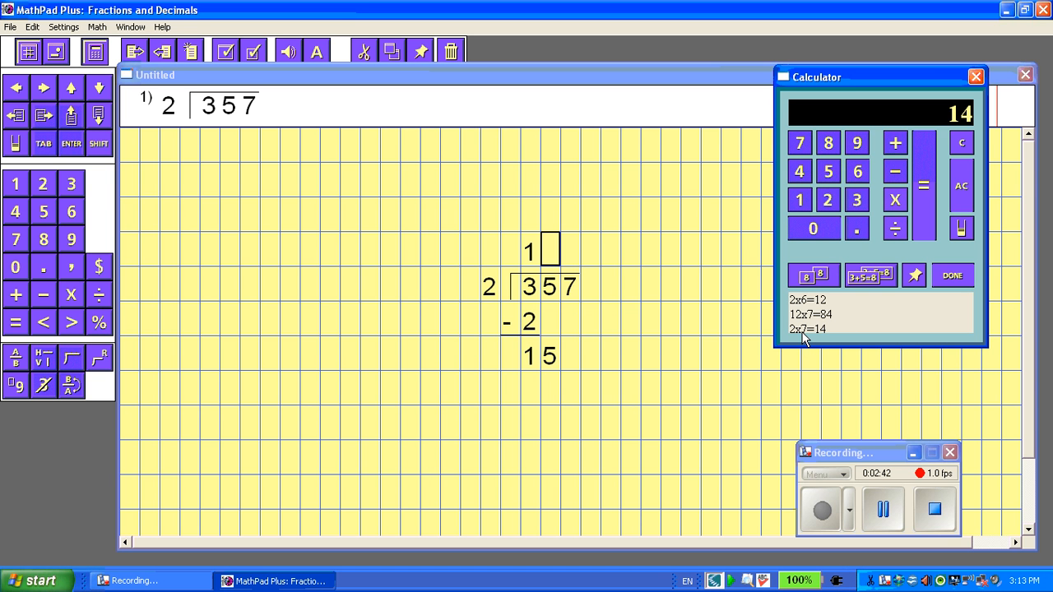
{"action": "mouse_move", "coordinate": [549, 255]}
{"action": "type", "text": "7"}
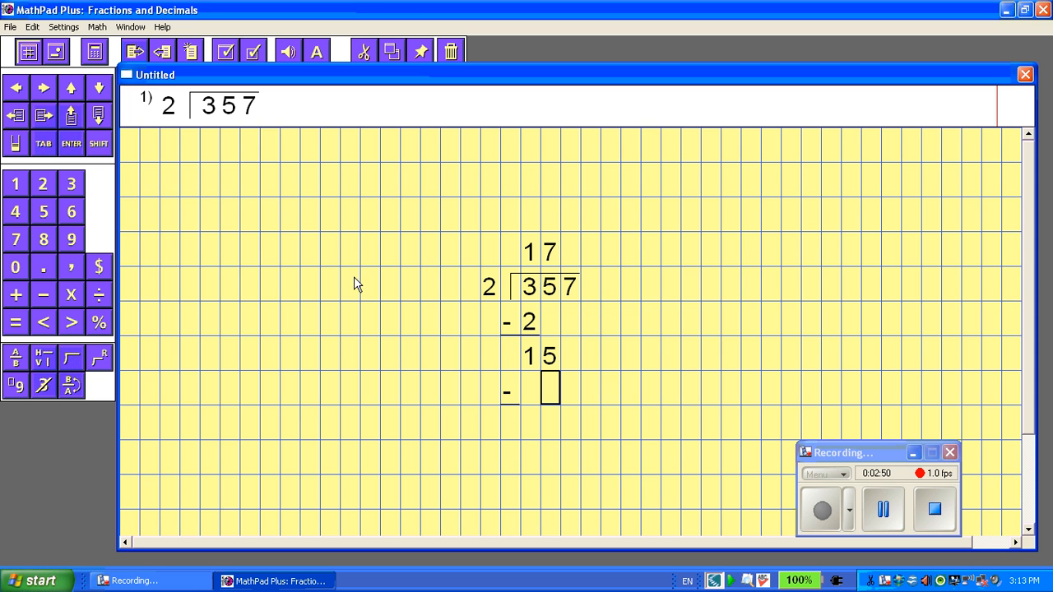
{"action": "mouse_move", "coordinate": [588, 400]}
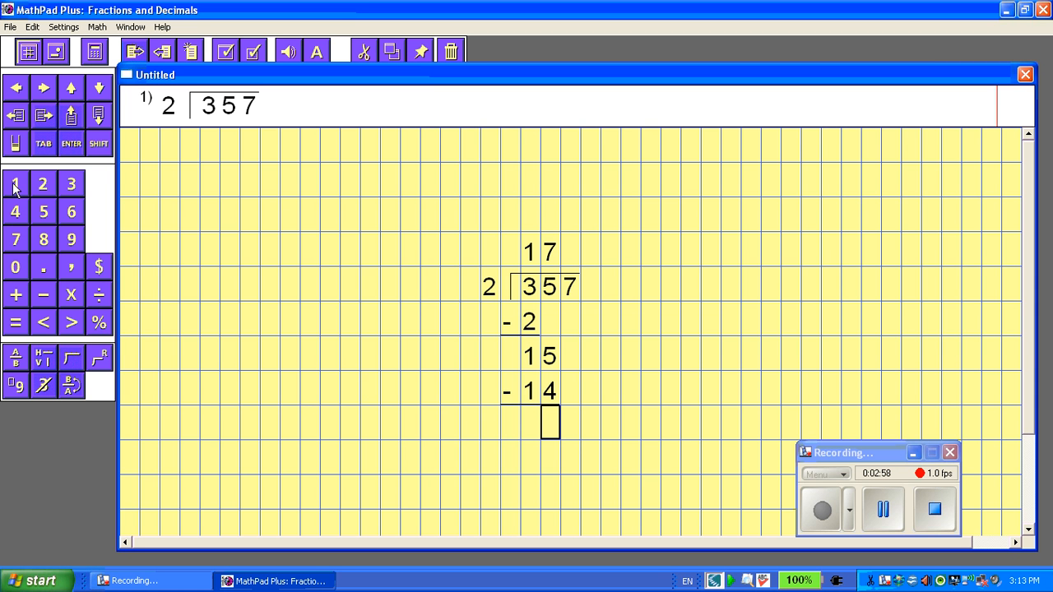
{"action": "mouse_move", "coordinate": [569, 409]}
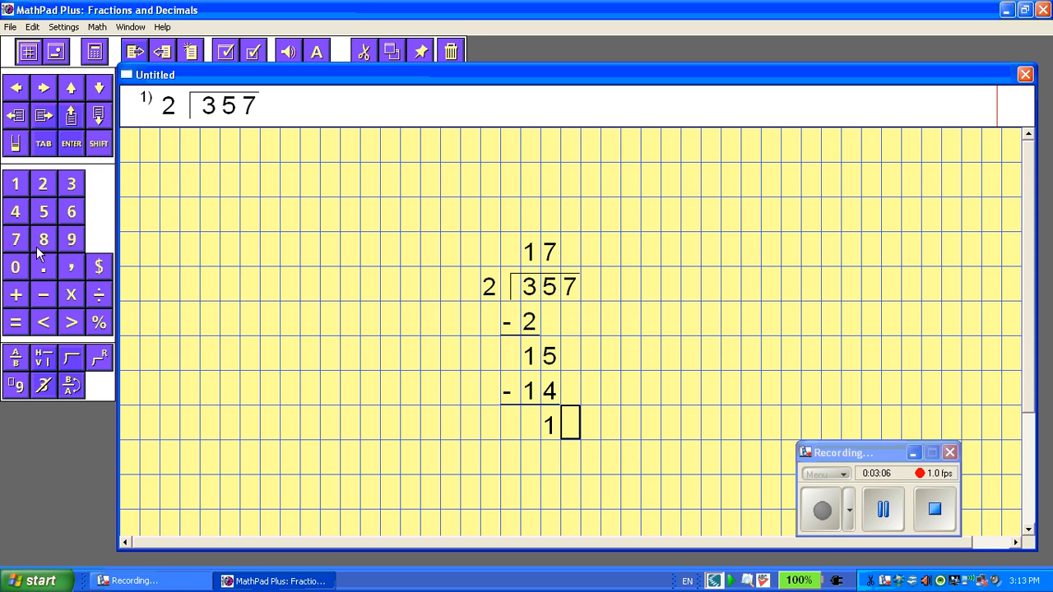
Bring down the 7 beside the remainder 1 to make 17
{"action": "type", "text": "7"}
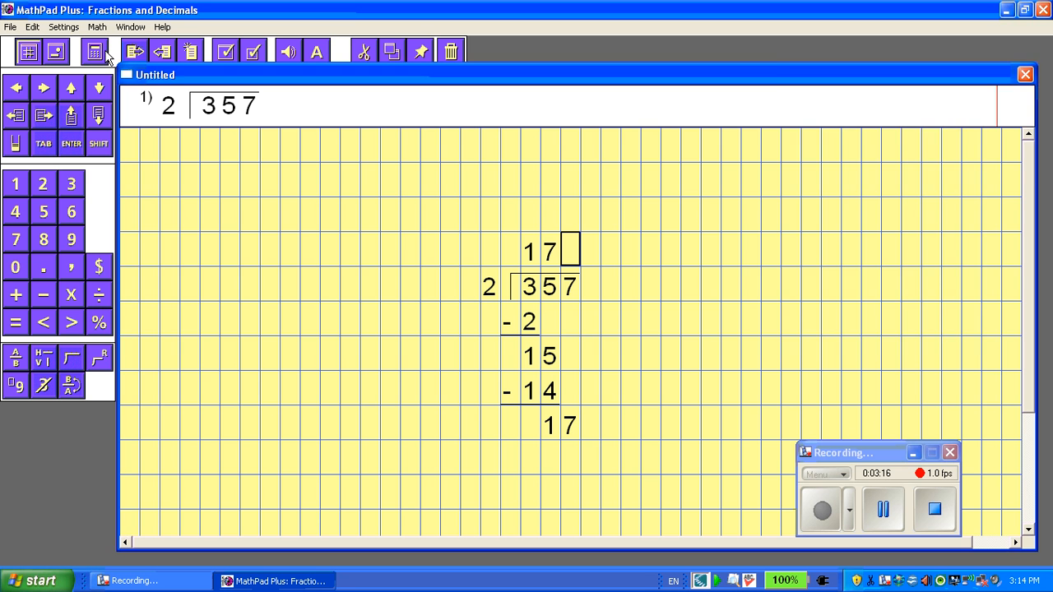
{"action": "left_click", "coordinate": [94, 51]}
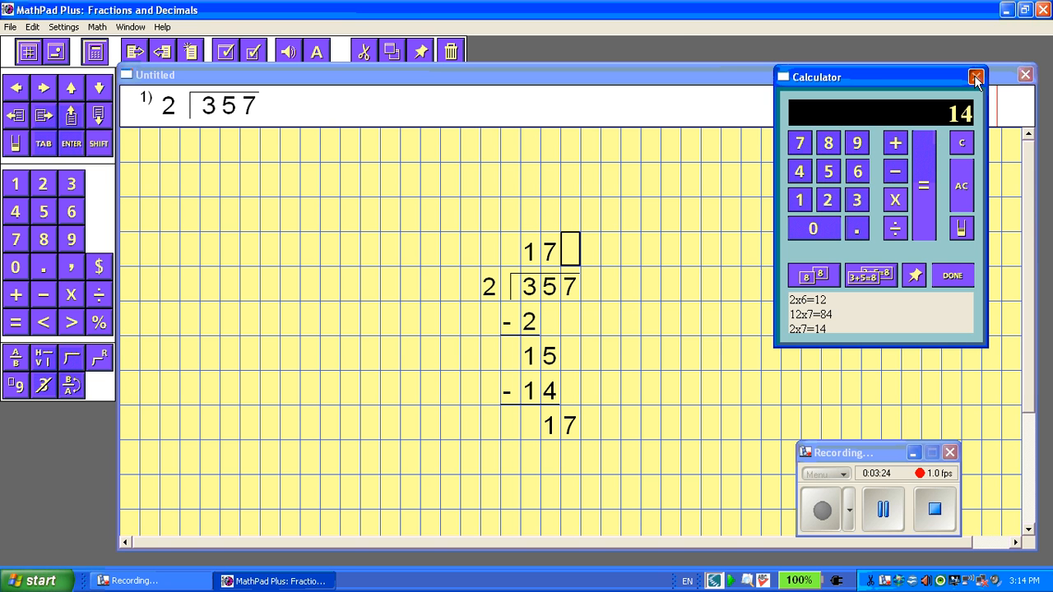
{"action": "left_click", "coordinate": [975, 75]}
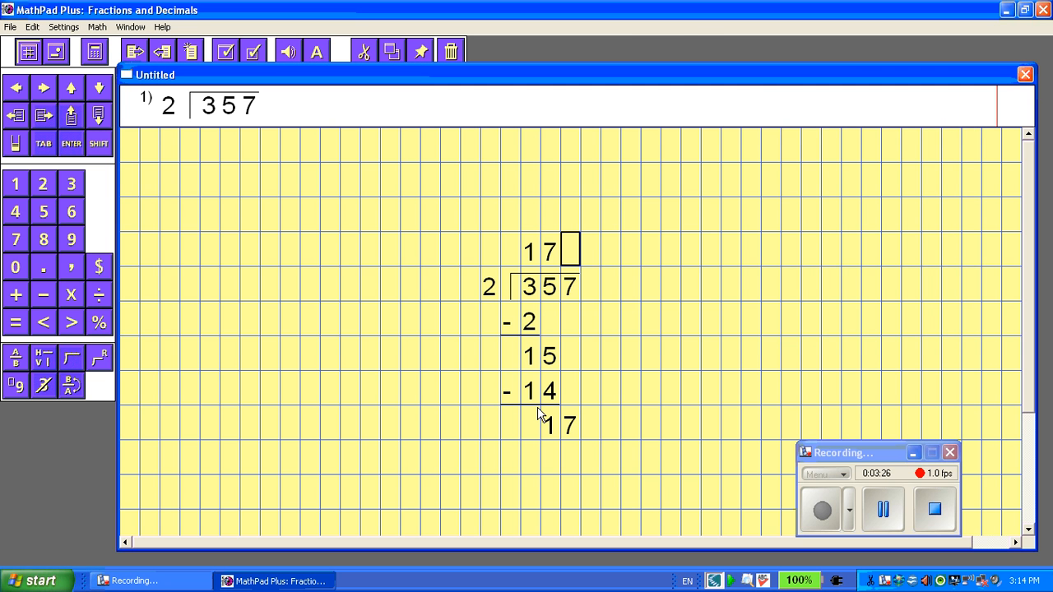
{"action": "mouse_move", "coordinate": [549, 426]}
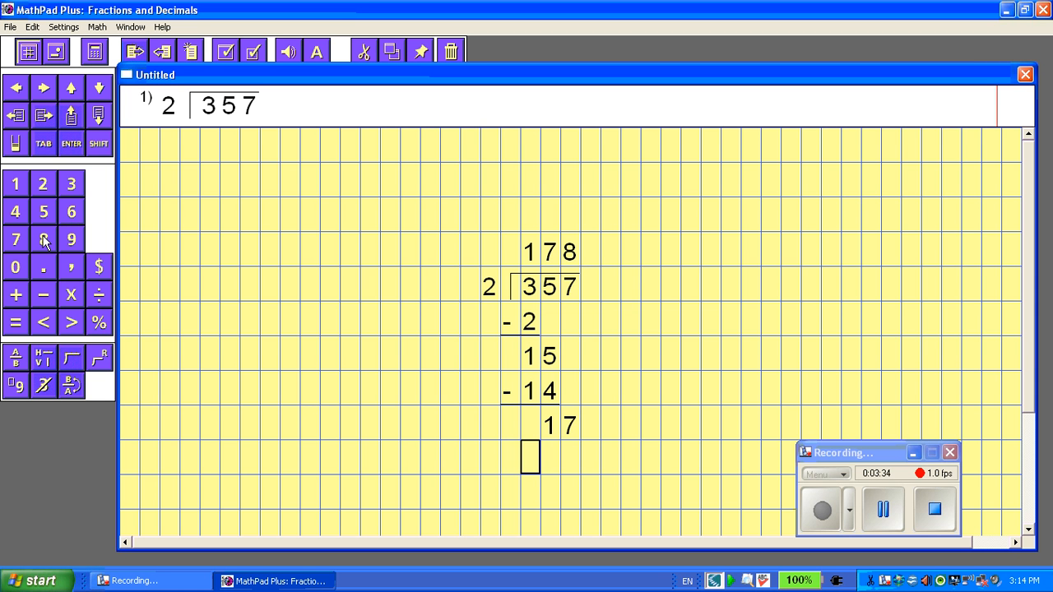
Subtract 16 from 17 leaving 1 at the bottom, and begin the remainder R after 178
{"action": "left_click", "coordinate": [43, 294]}
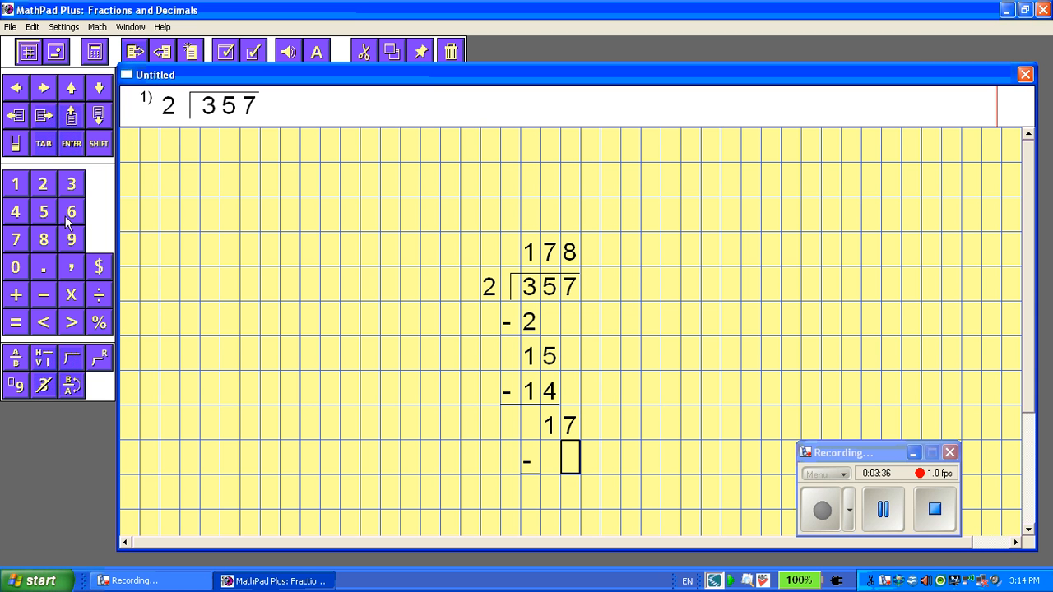
{"action": "mouse_move", "coordinate": [71, 212]}
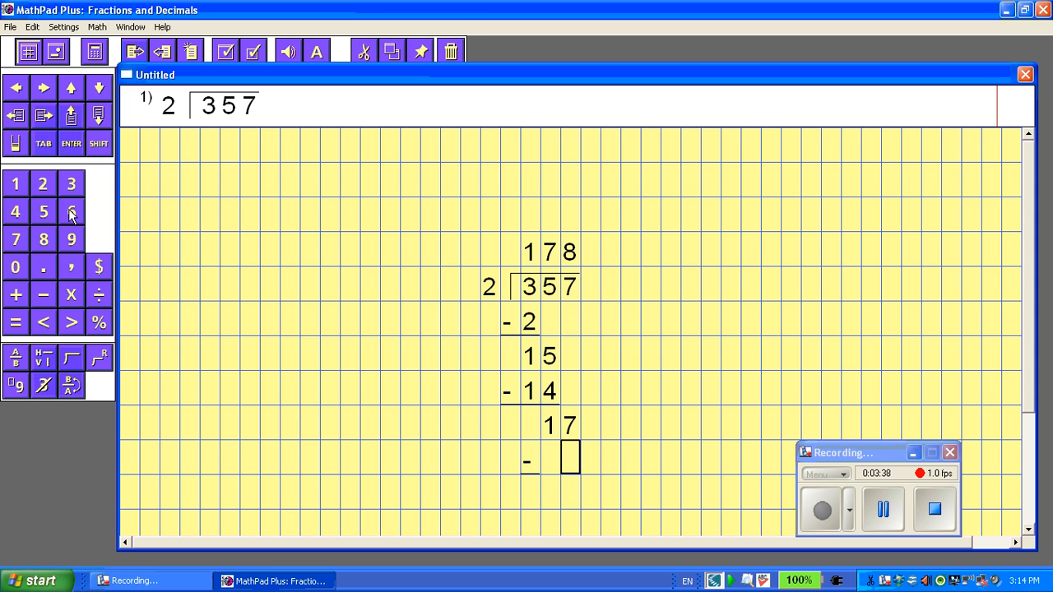
{"action": "left_click", "coordinate": [70, 211]}
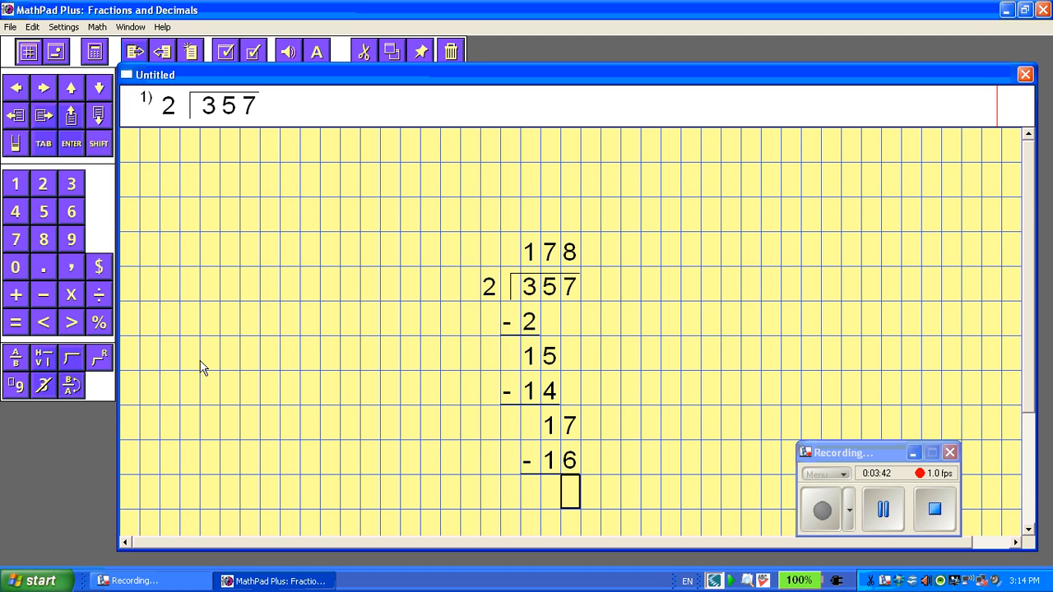
{"action": "mouse_move", "coordinate": [99, 311]}
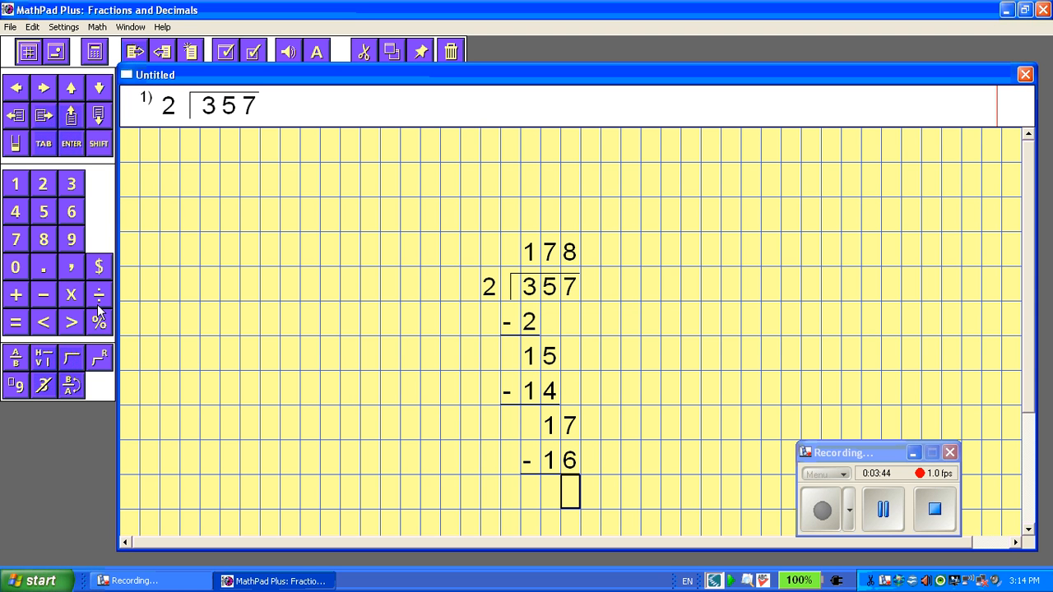
{"action": "type", "text": "1"}
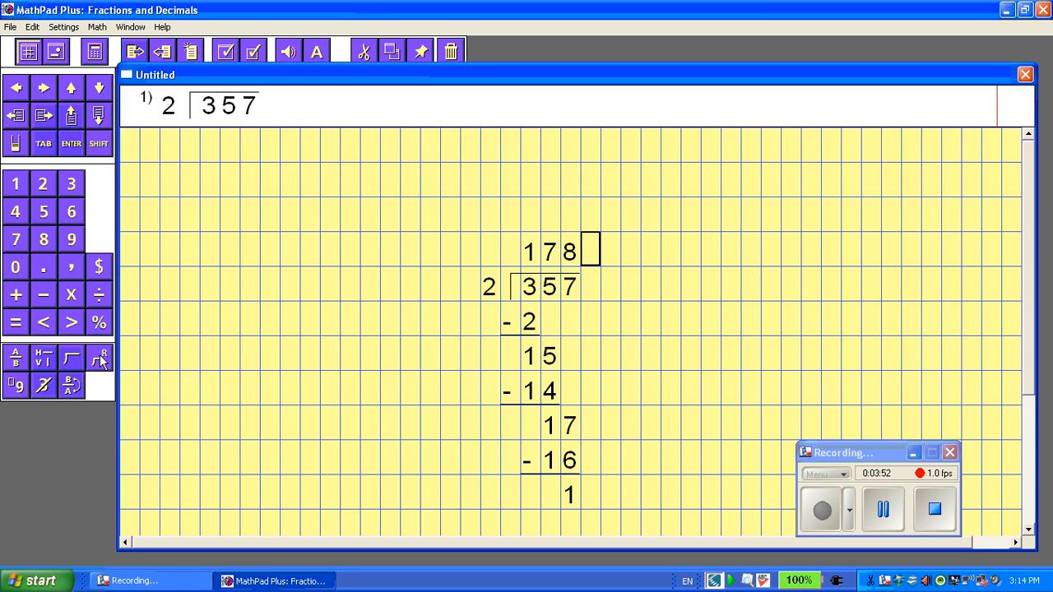
{"action": "type", "text": "R1"}
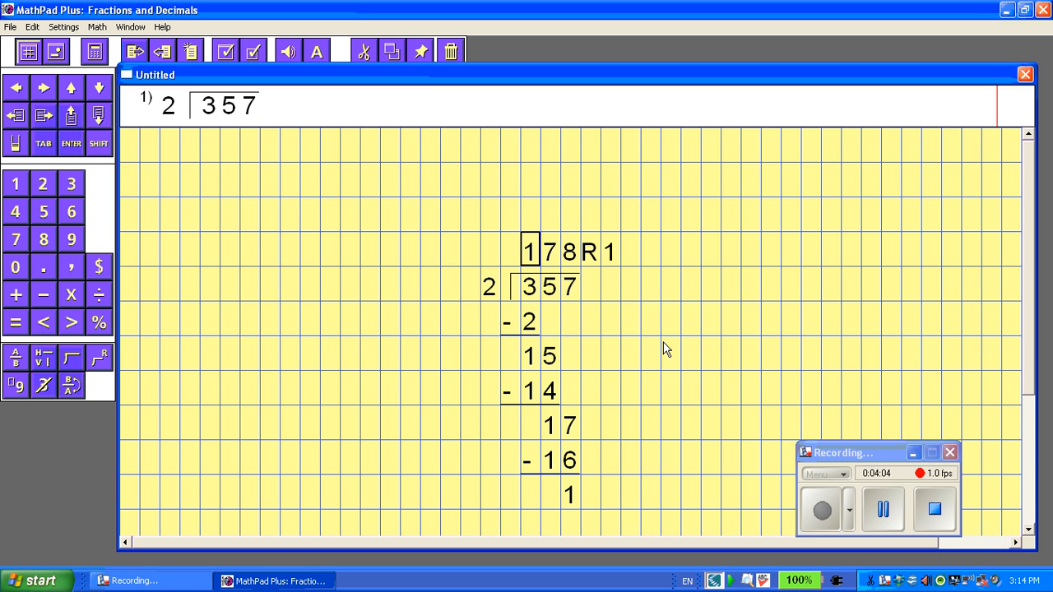
{"action": "mouse_move", "coordinate": [302, 164]}
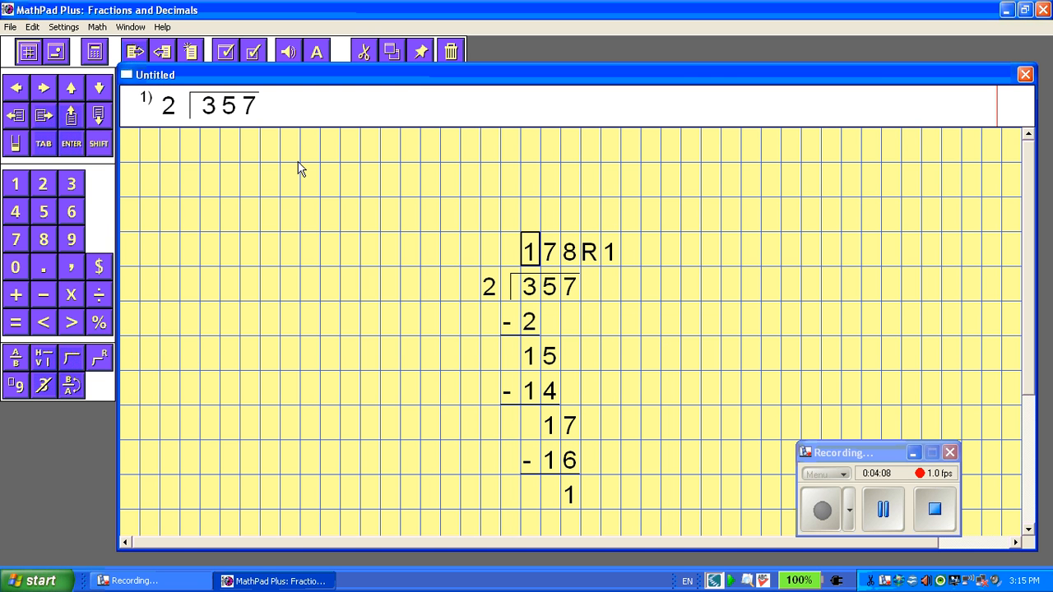
{"action": "mouse_move", "coordinate": [58, 43]}
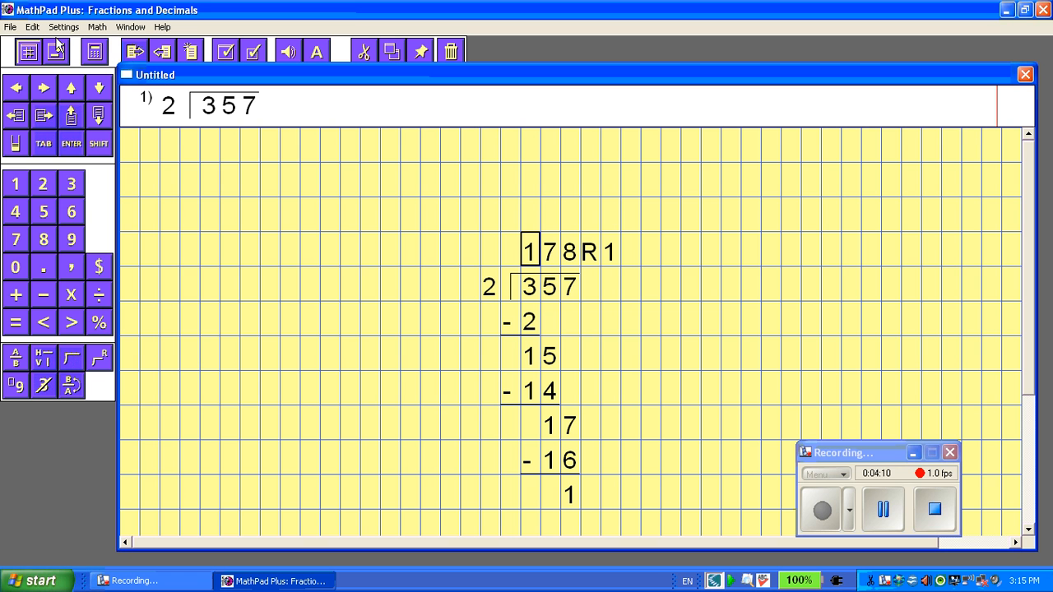
Bring up the File menu's save and print commands over the finished 178 R1 division
{"action": "left_click", "coordinate": [9, 26]}
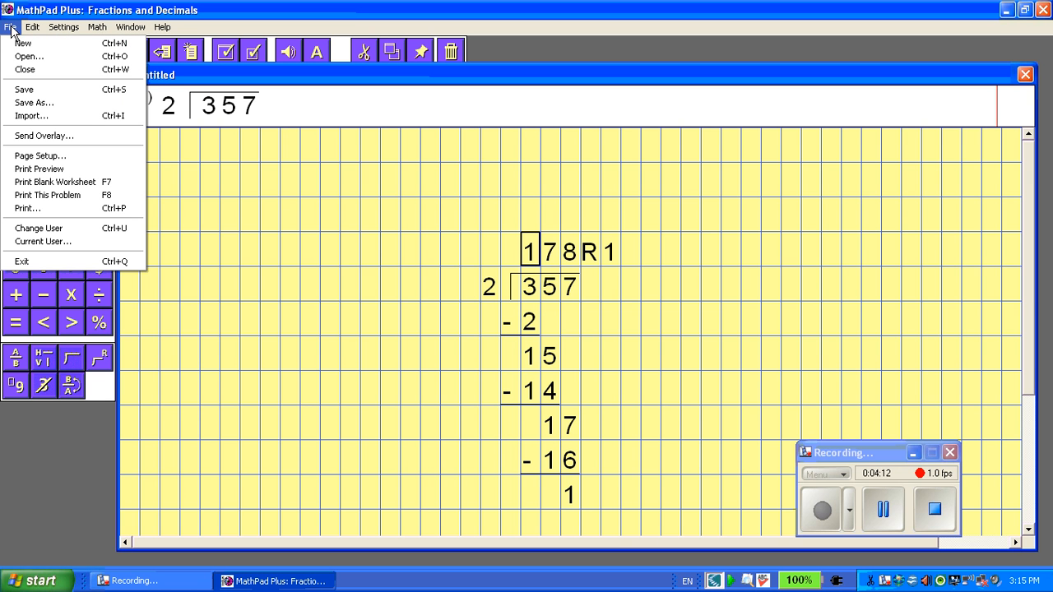
{"action": "mouse_move", "coordinate": [34, 103]}
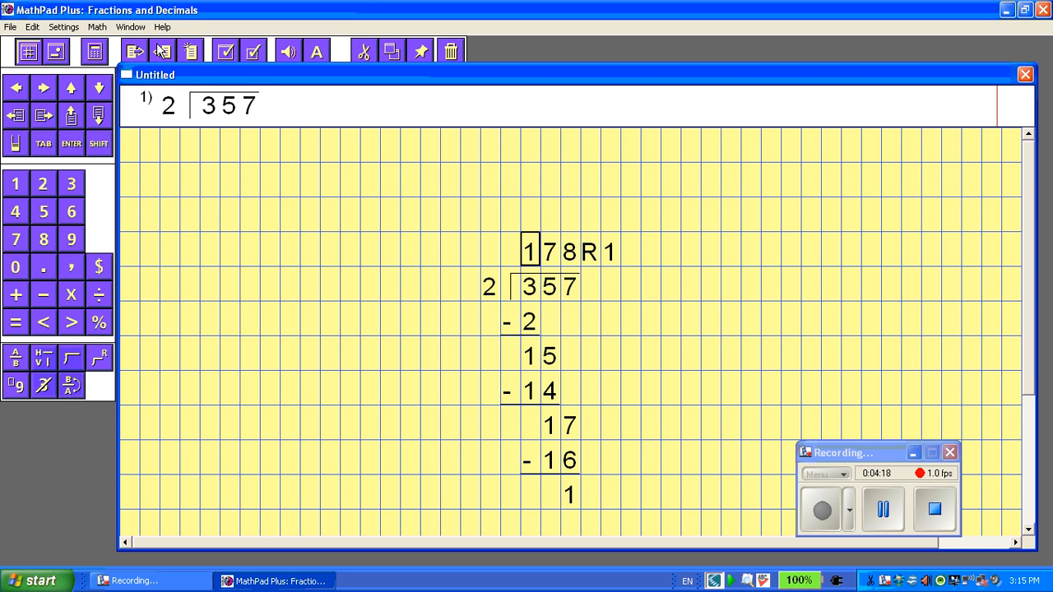
Add a blank problem 2, then return to problem 1's 357 ÷ 2 division via the Problem List
{"action": "left_click", "coordinate": [96, 26]}
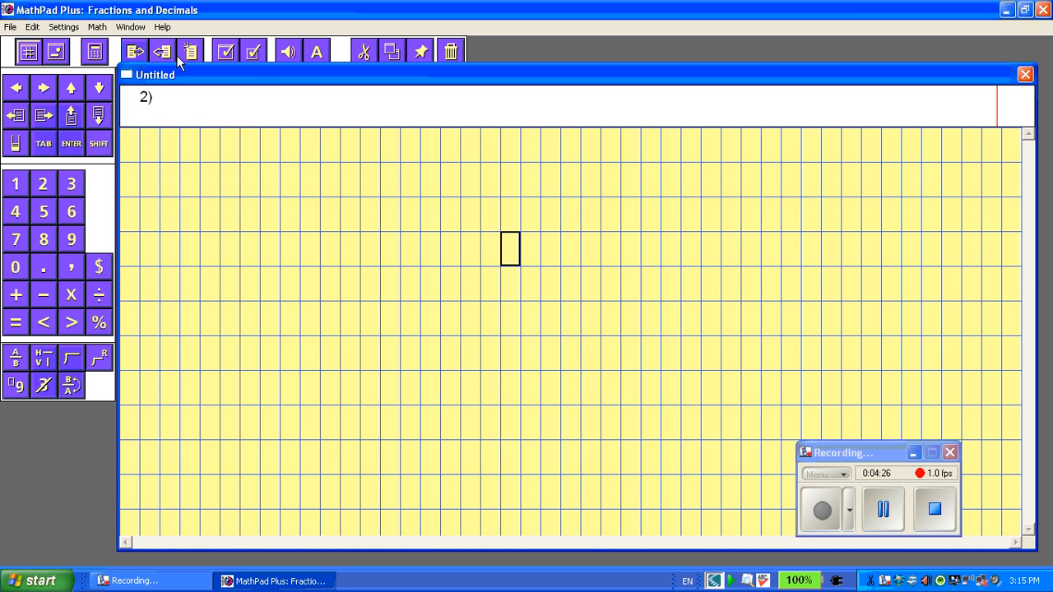
{"action": "left_click", "coordinate": [130, 26]}
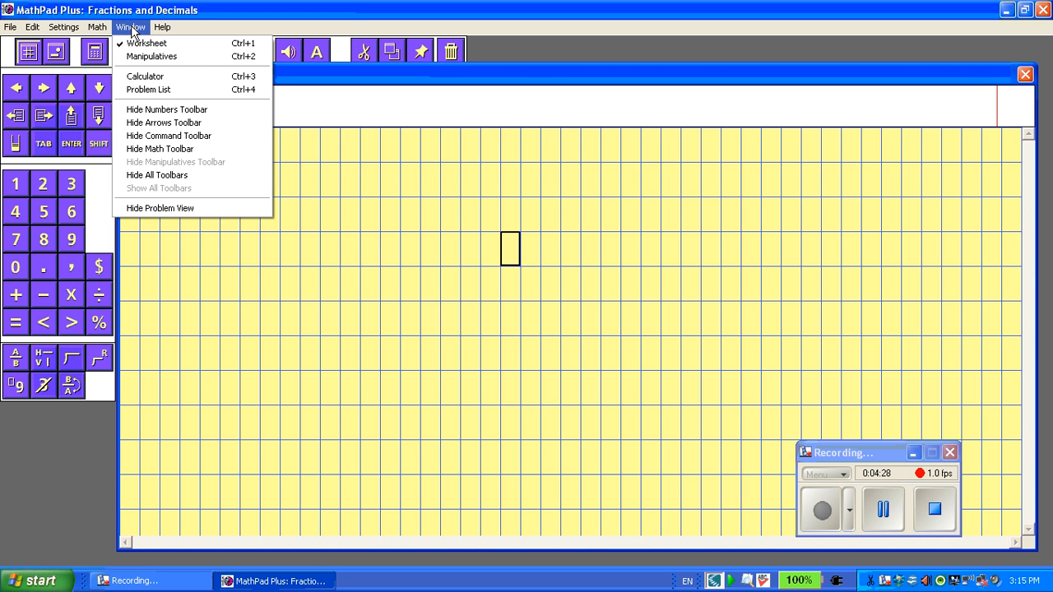
{"action": "left_click", "coordinate": [149, 89]}
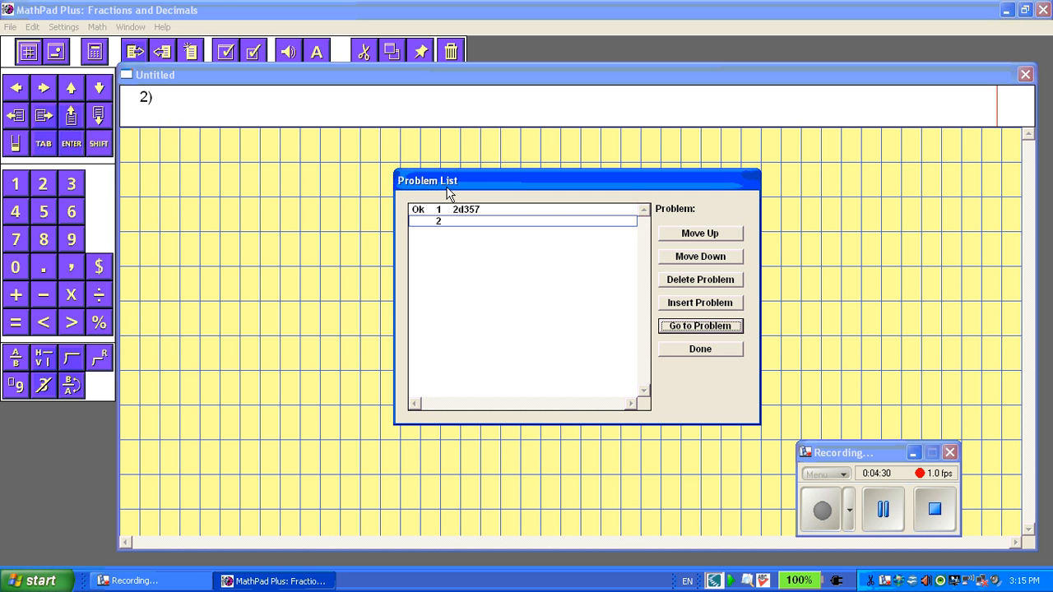
{"action": "mouse_move", "coordinate": [470, 218]}
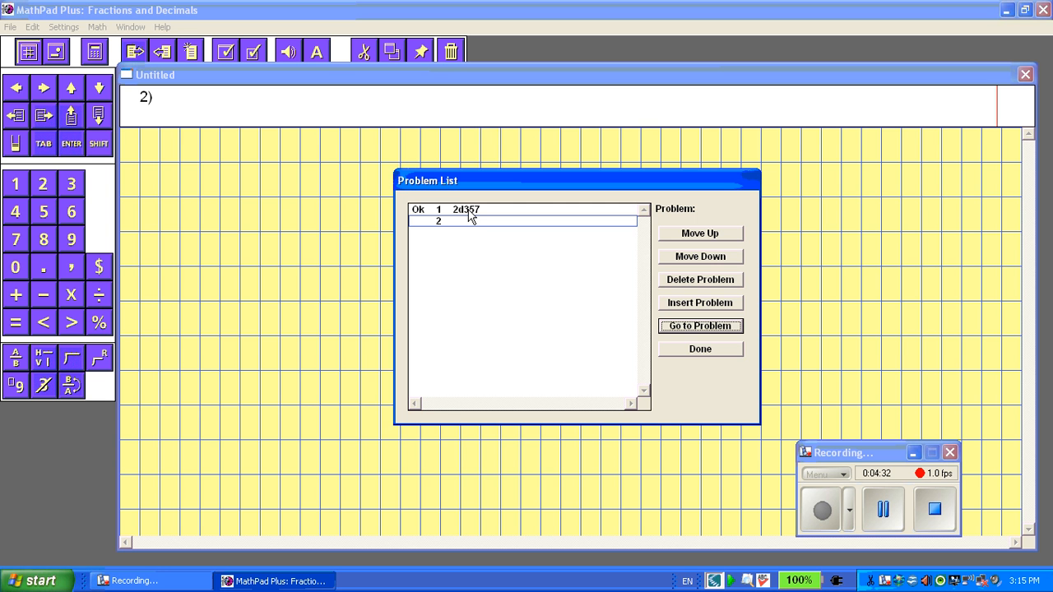
{"action": "left_click", "coordinate": [699, 326]}
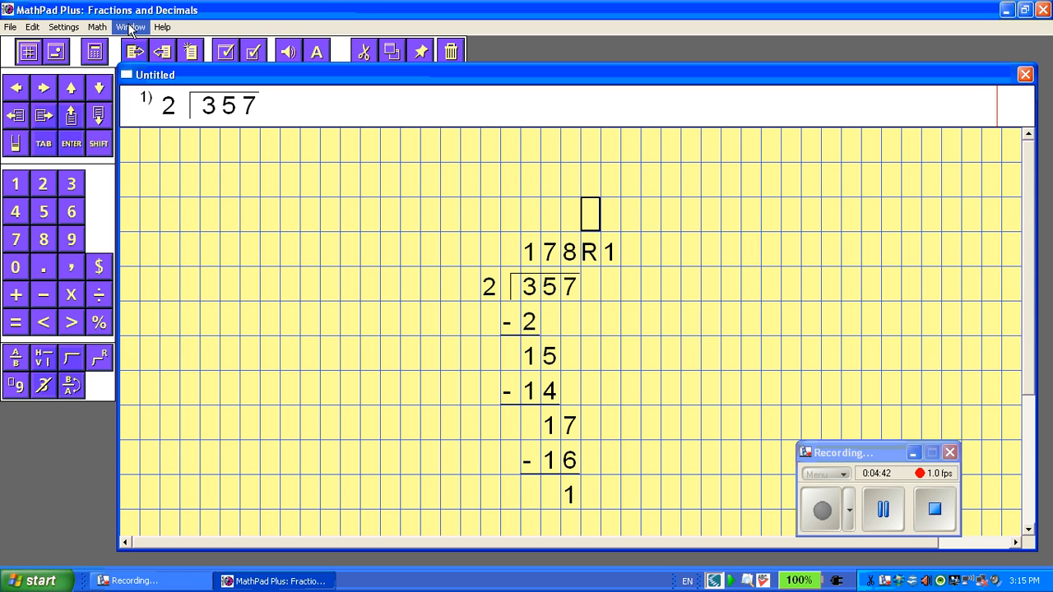
{"action": "left_click", "coordinate": [162, 27]}
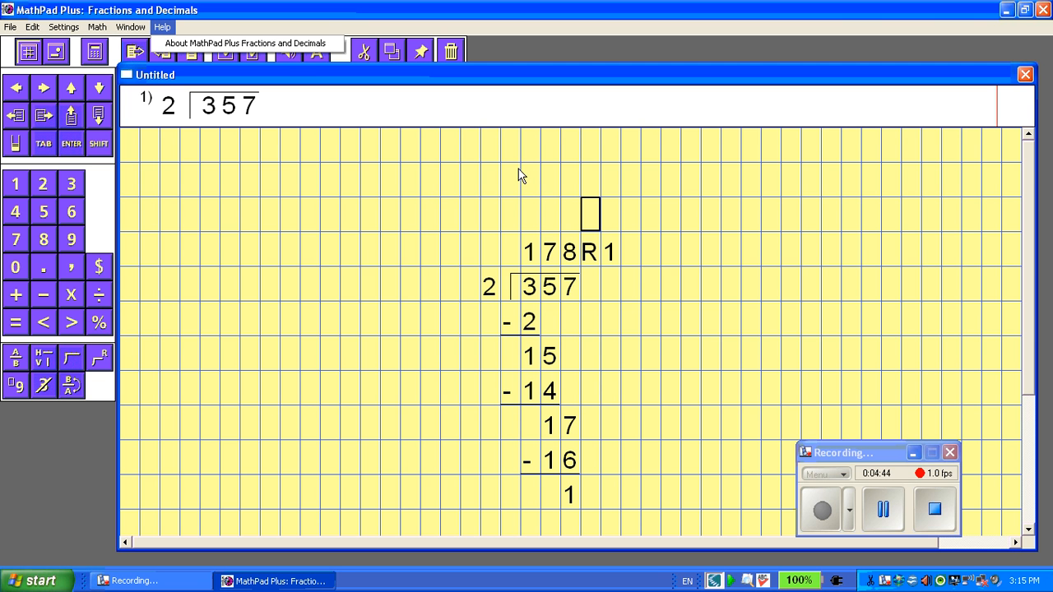